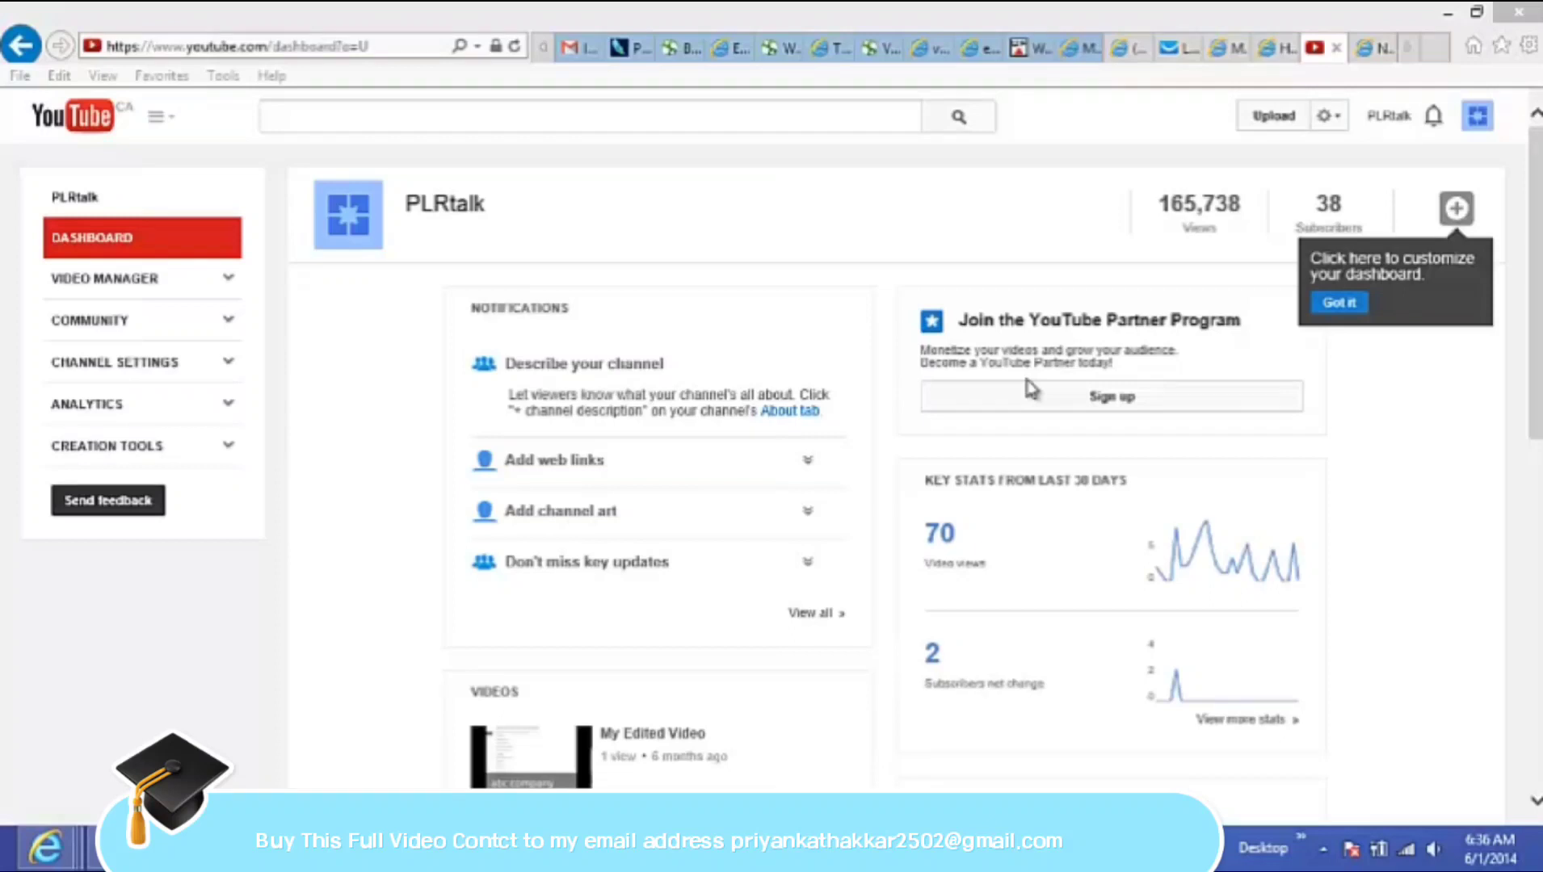
mouse_move(347, 227)
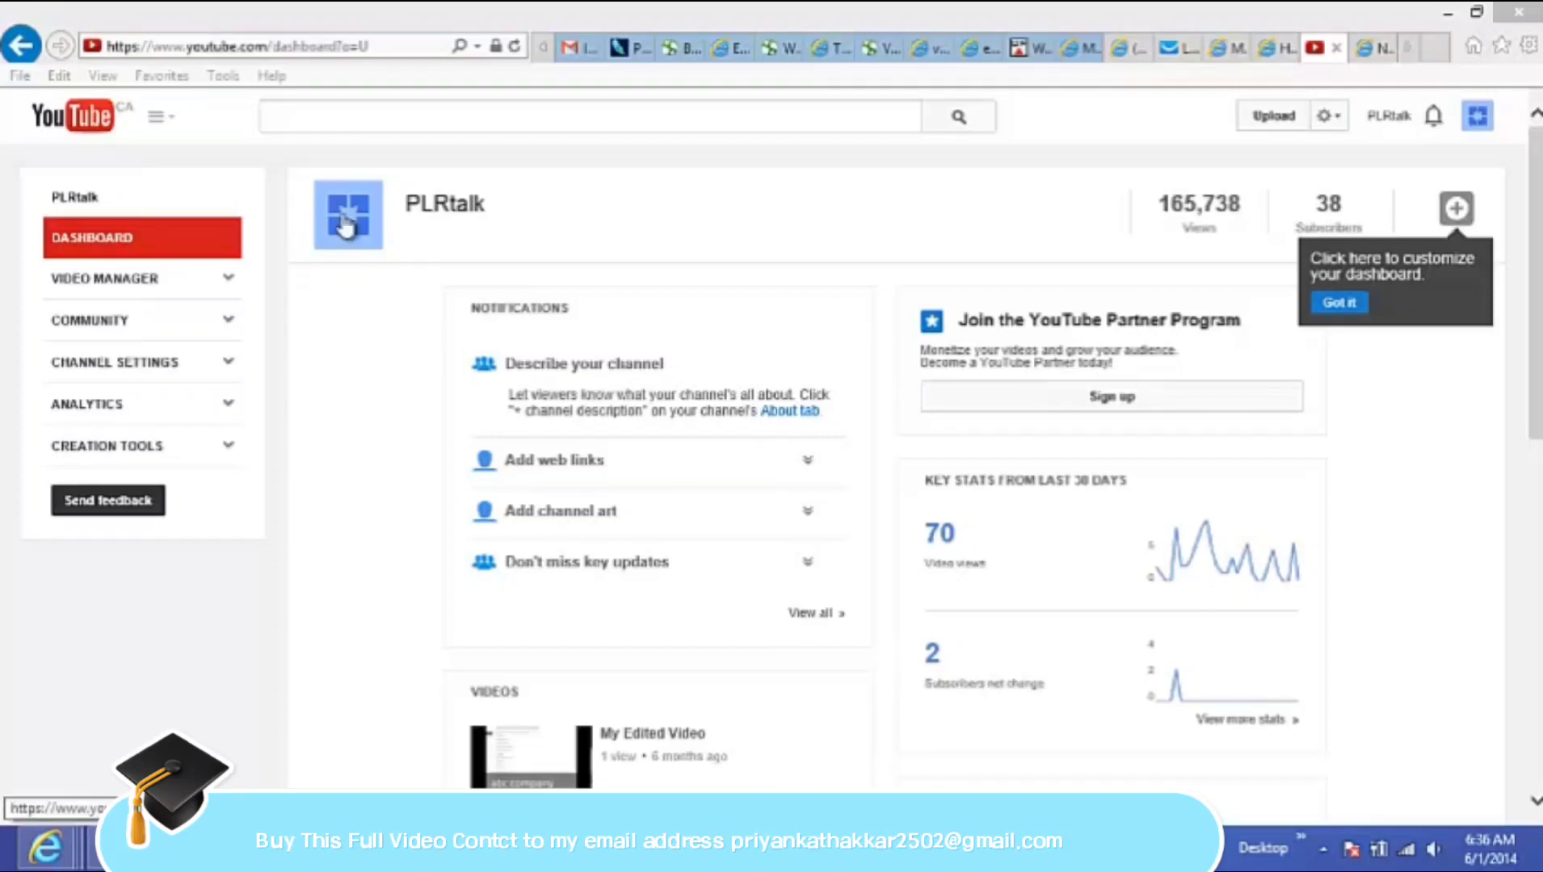
mouse_move(1045, 362)
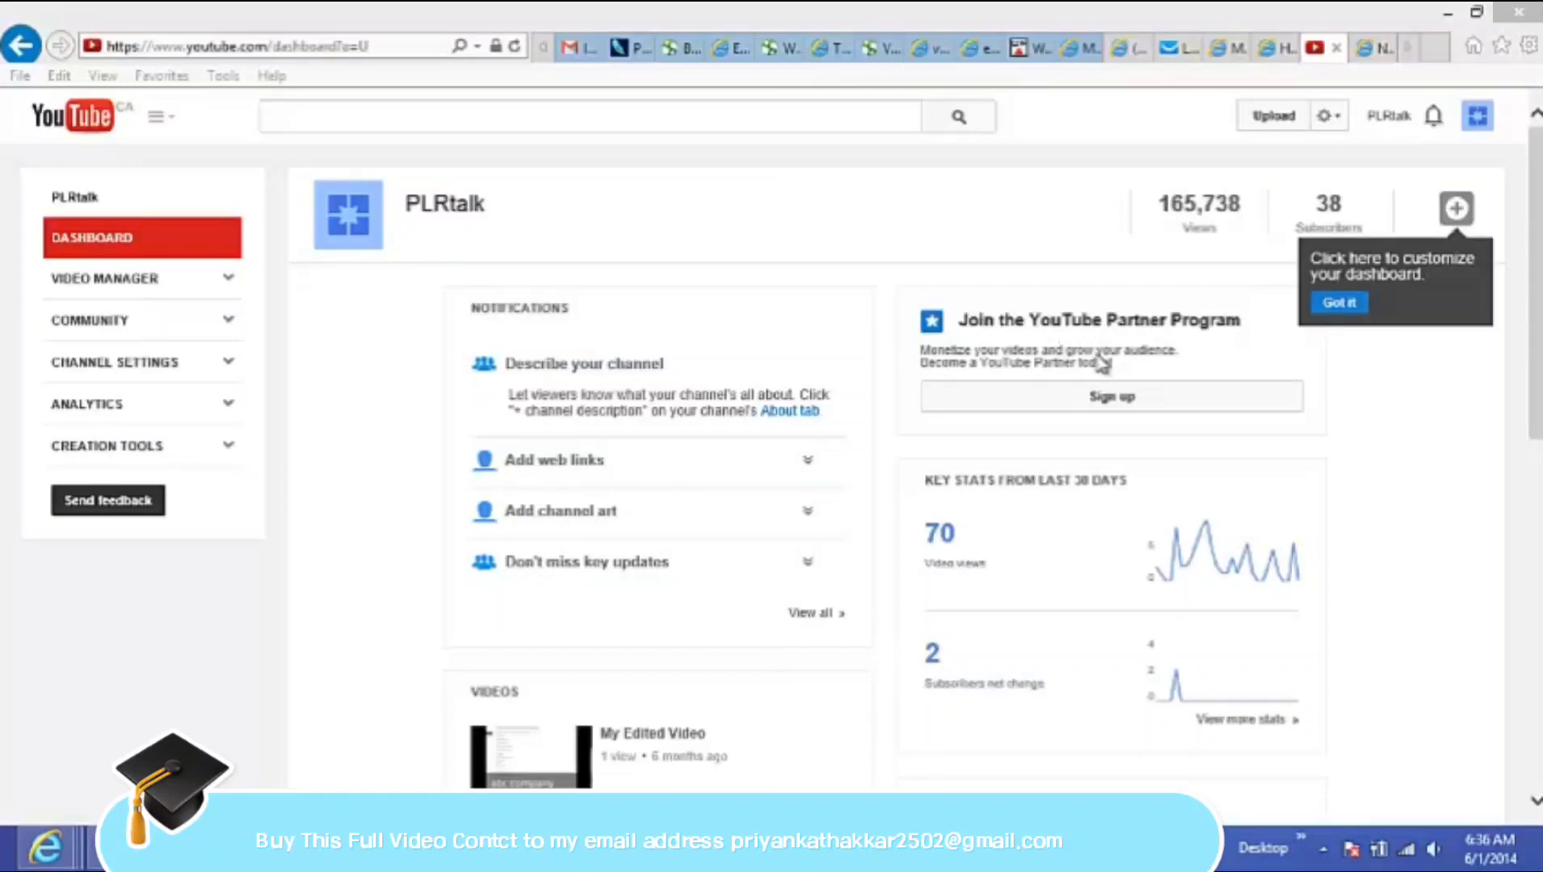
mouse_move(1098, 409)
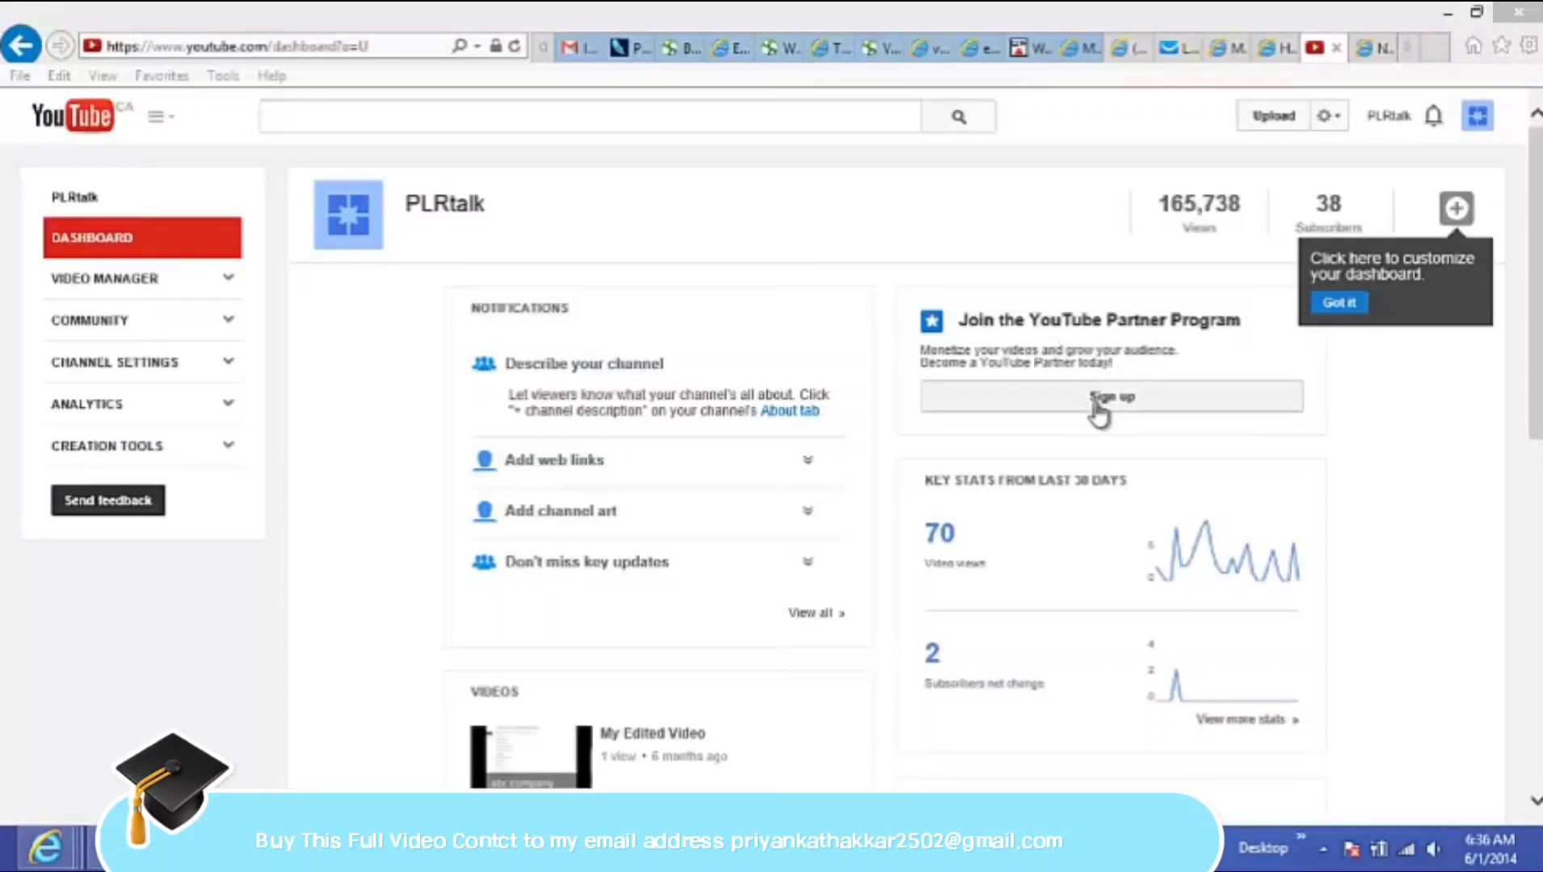
mouse_move(1034, 411)
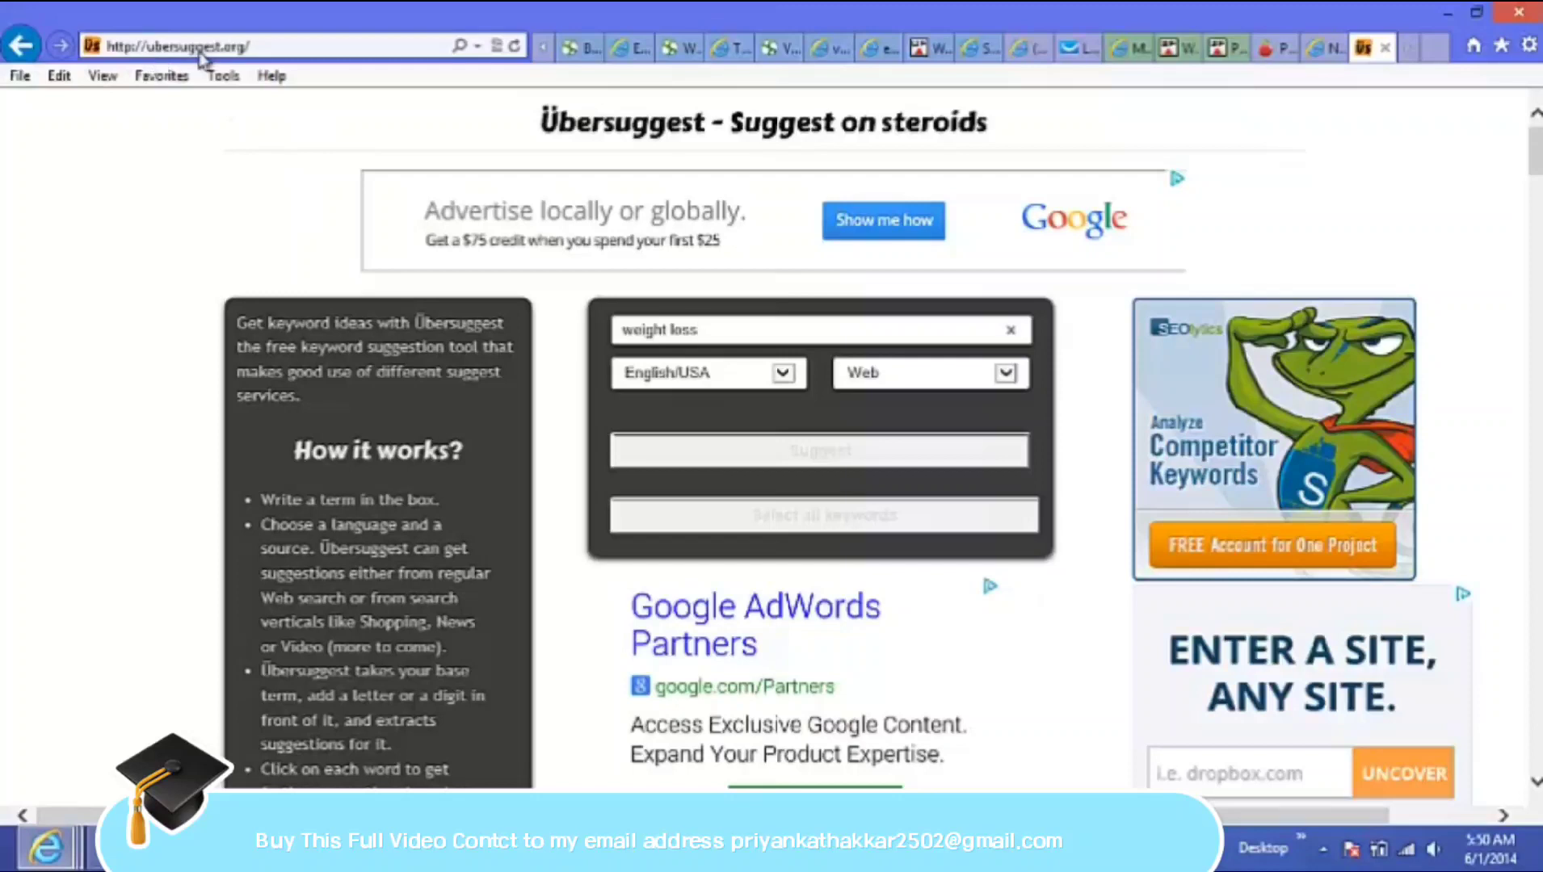
mouse_move(236, 74)
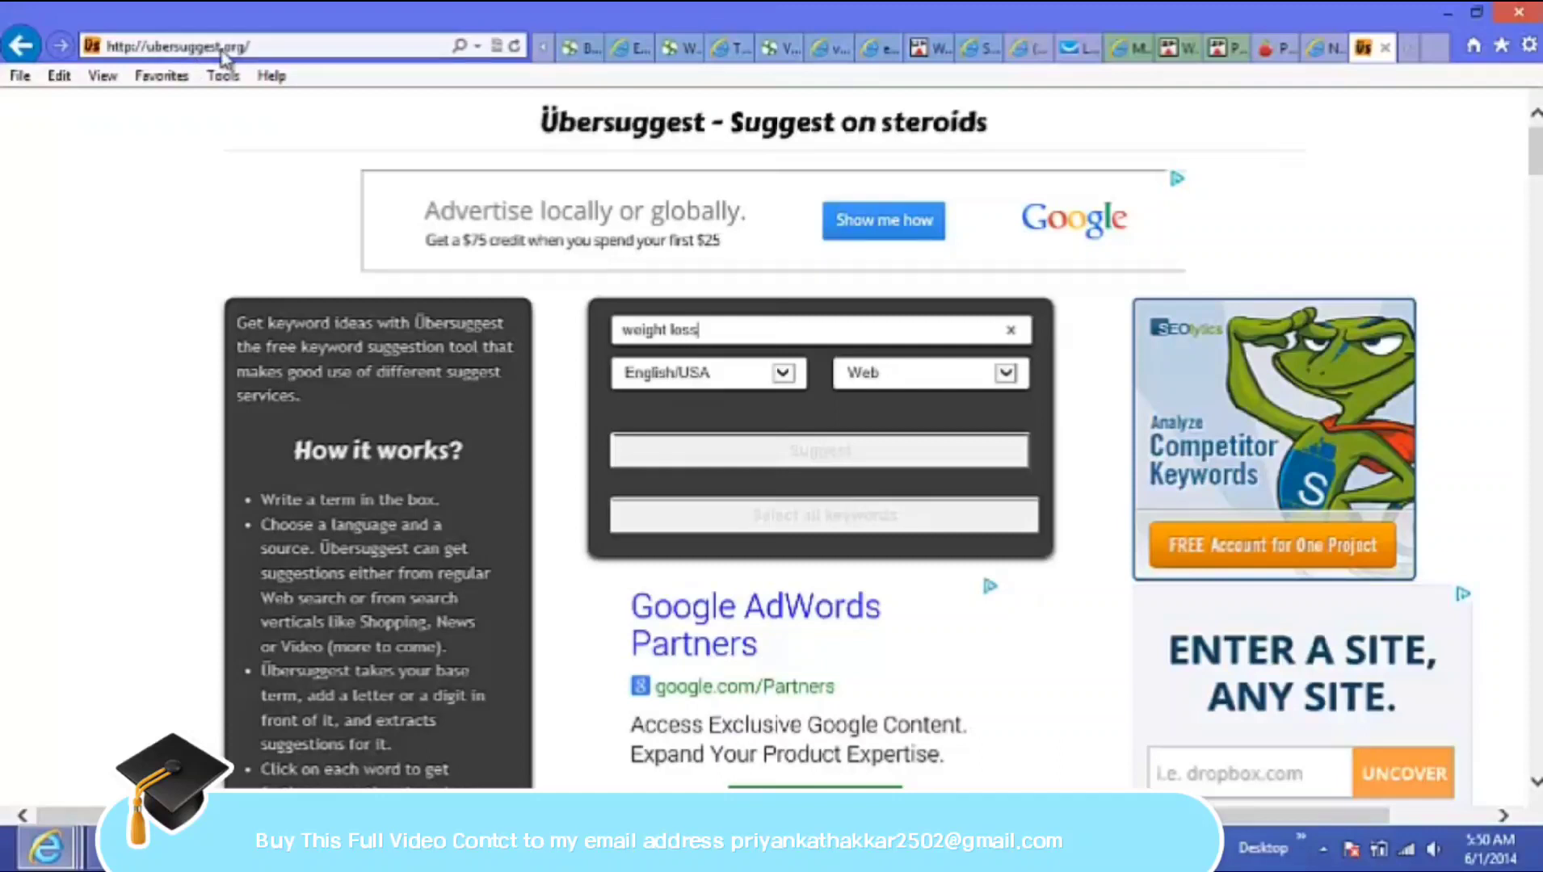
mouse_move(819, 457)
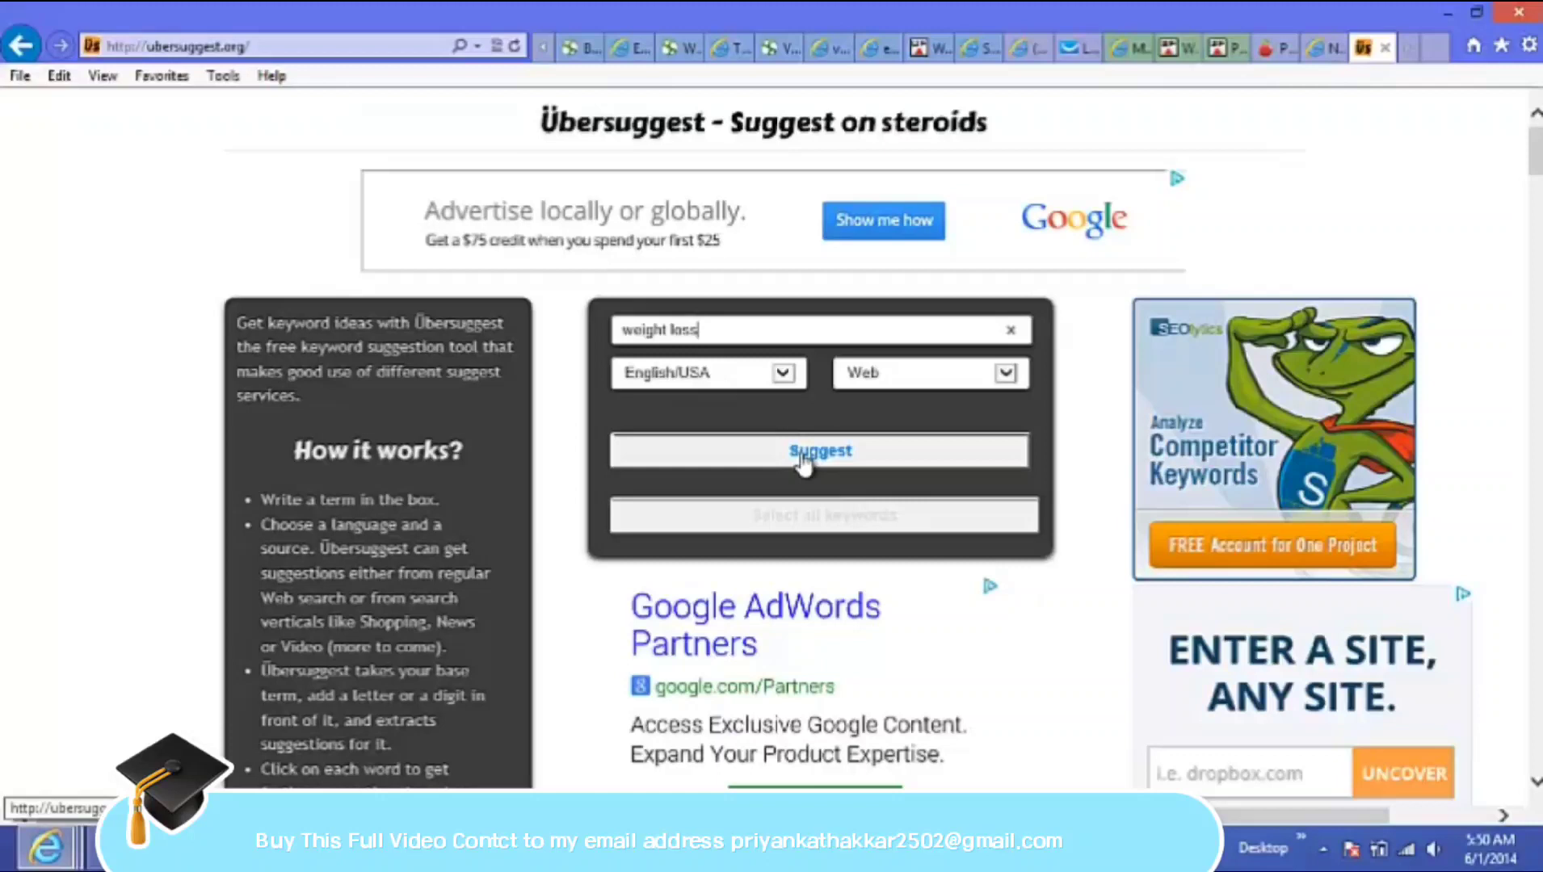
Step: Run Suggest for 'weight loss' and browse the 280 results grouped as weight loss + a, + b and so on
click(819, 451)
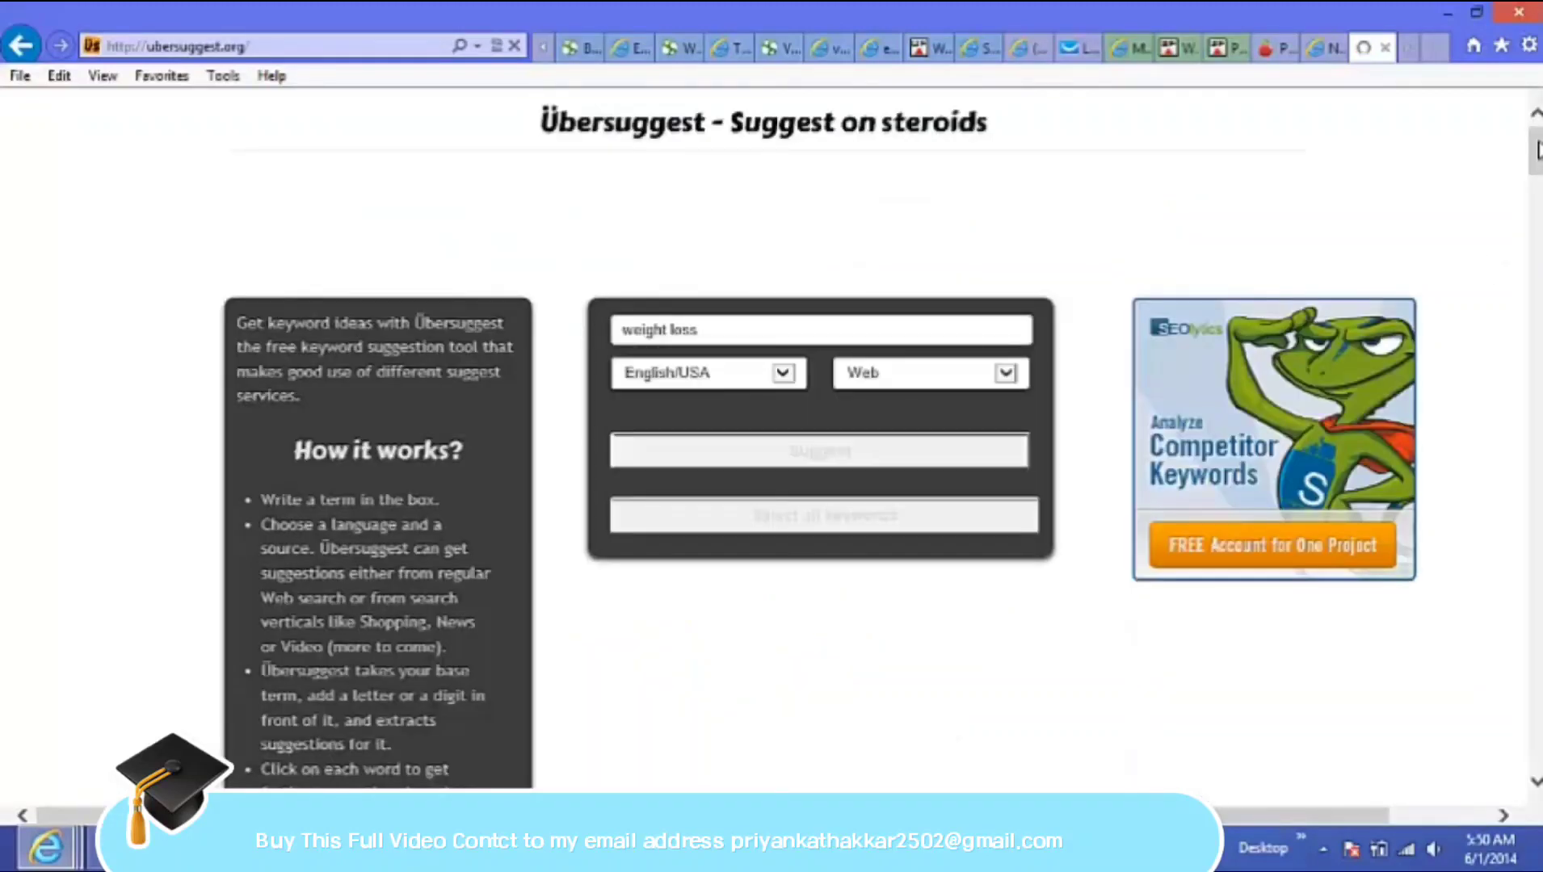
scroll(down, 3)
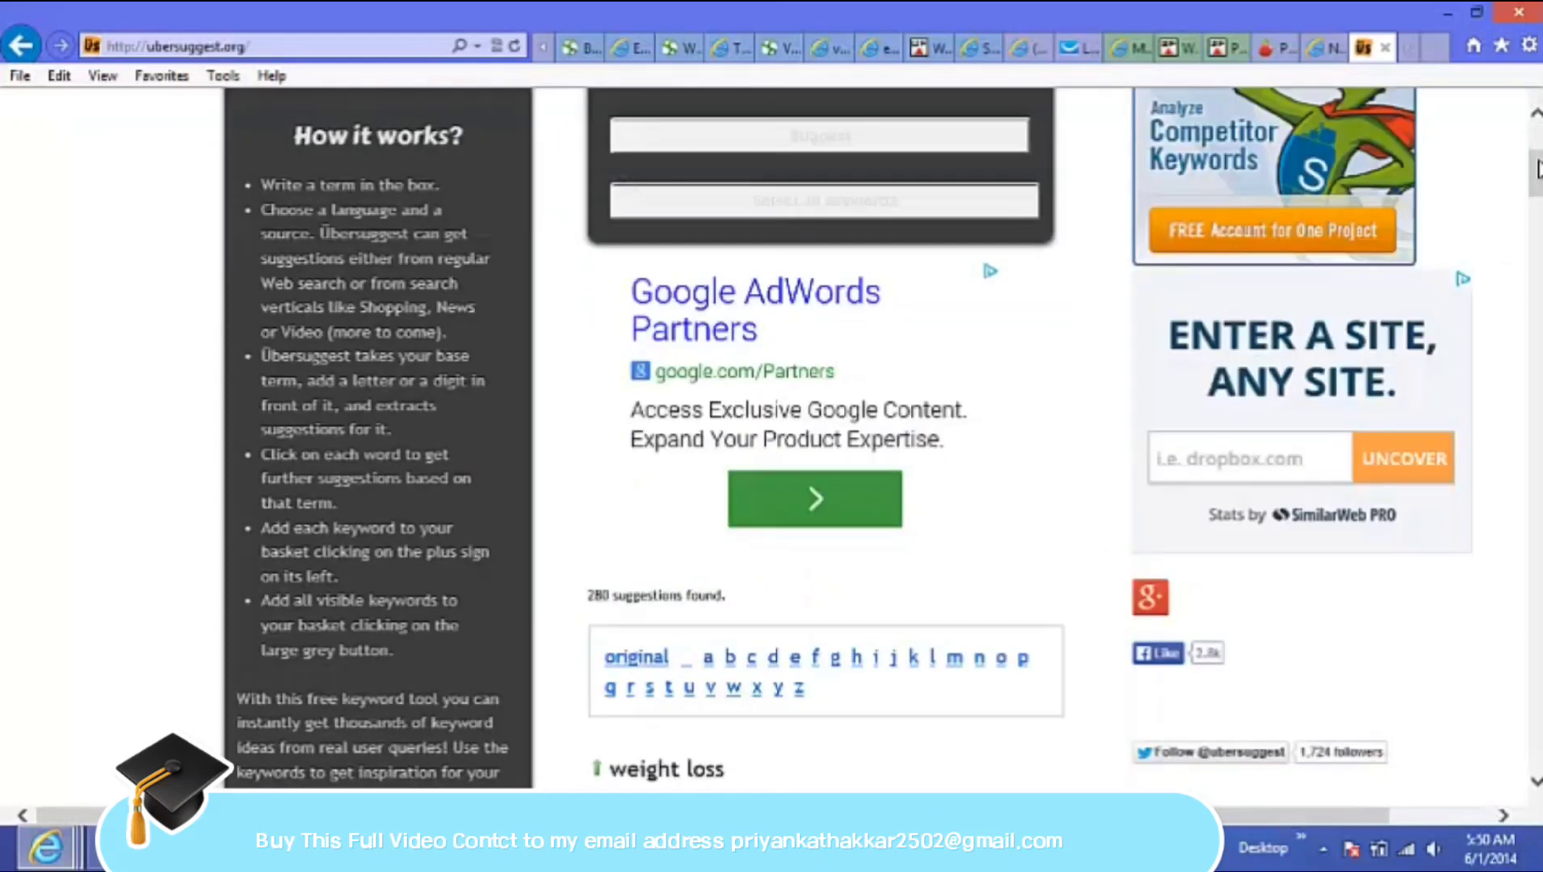
scroll(down, 3)
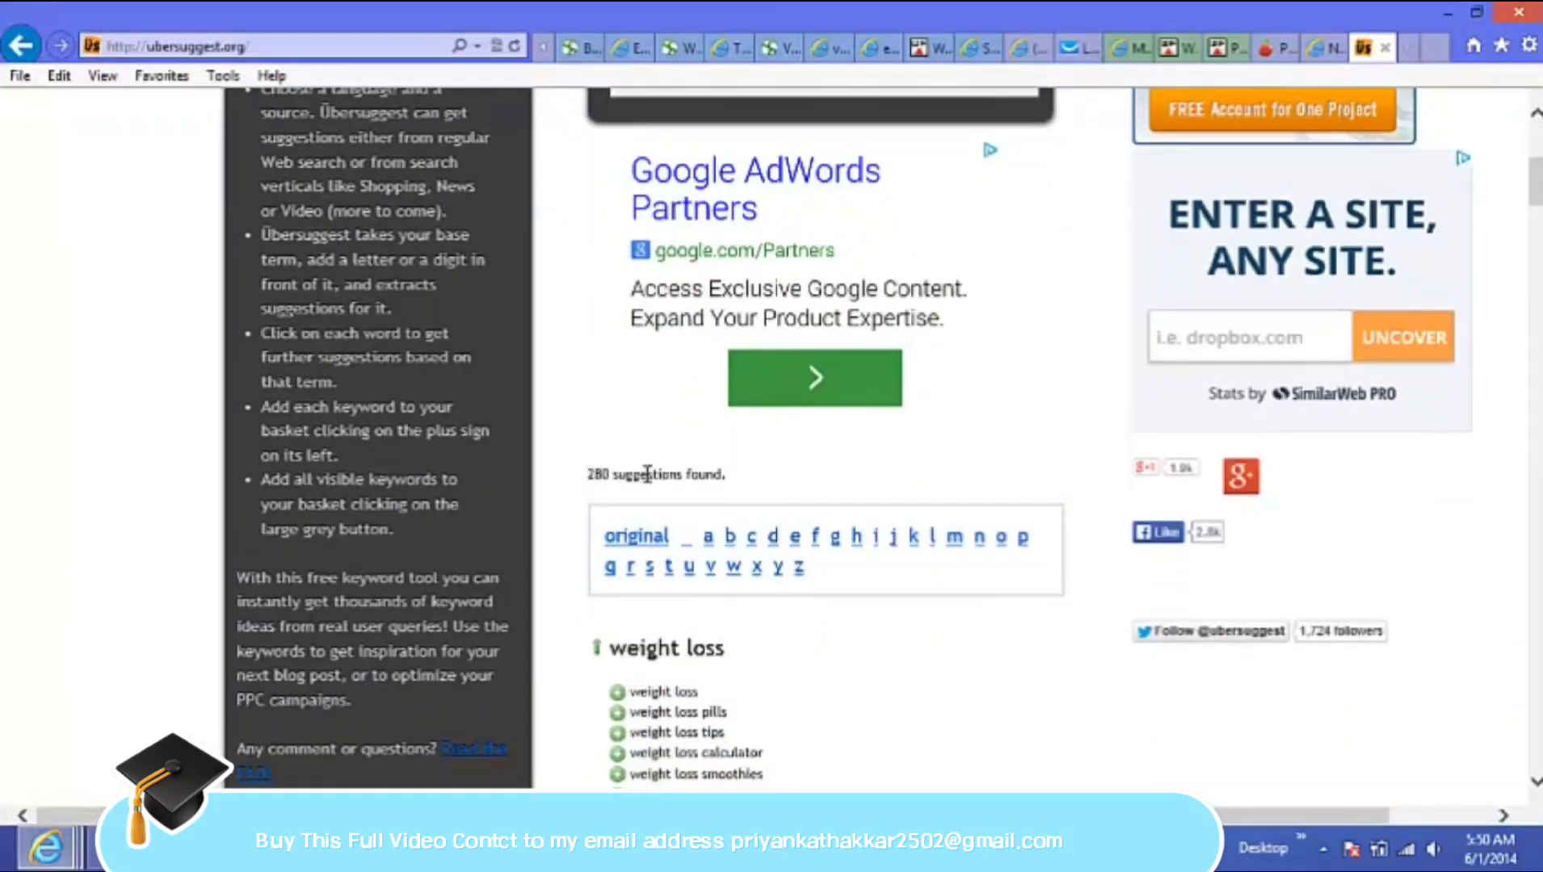
double_click(653, 473)
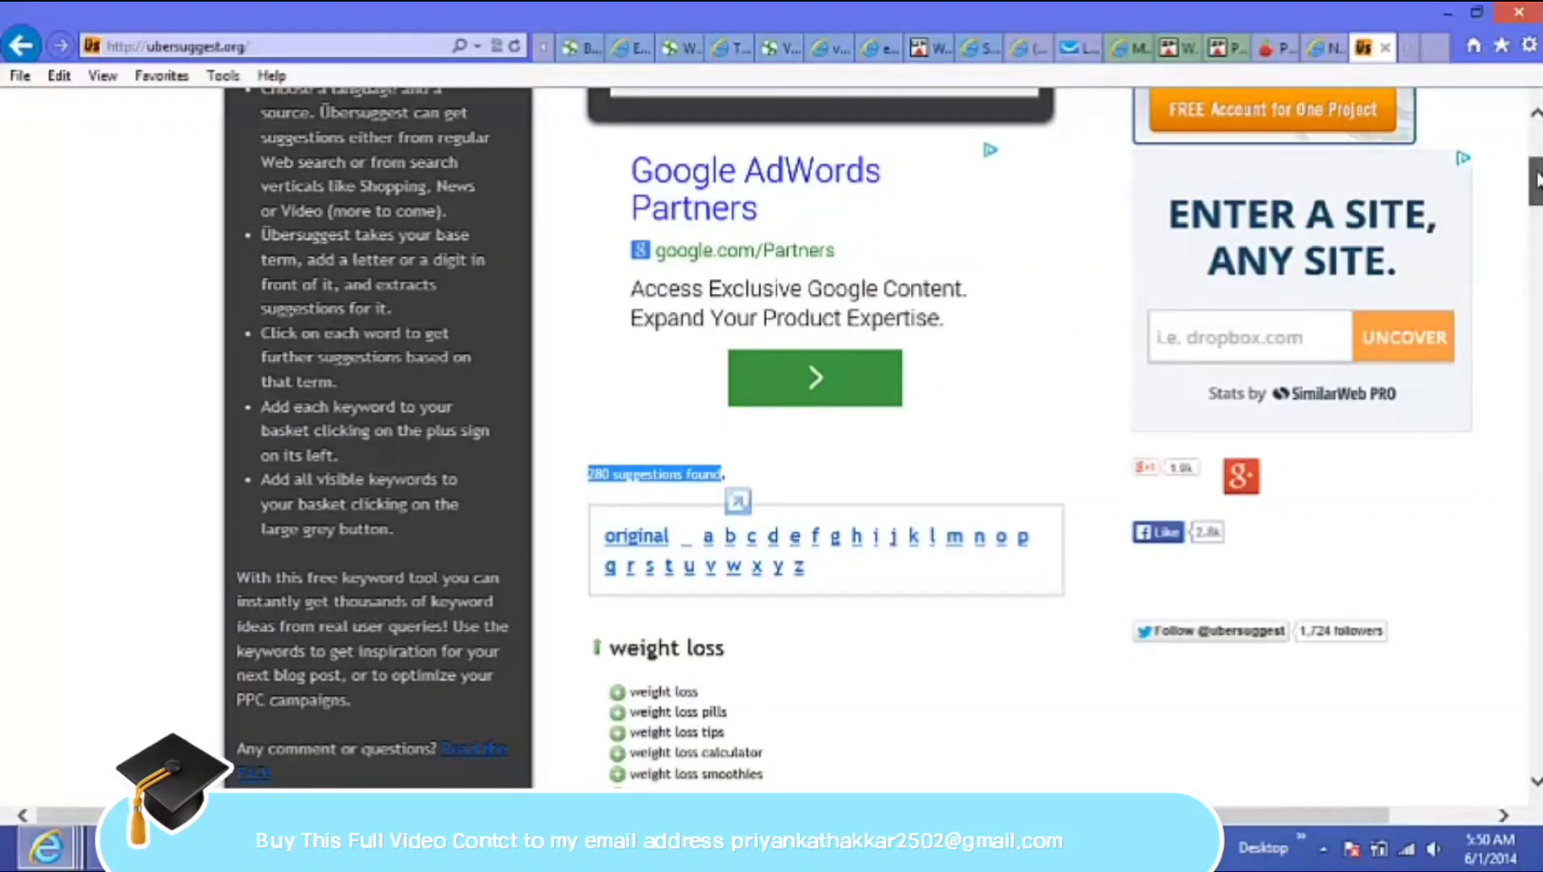
scroll(down, 3)
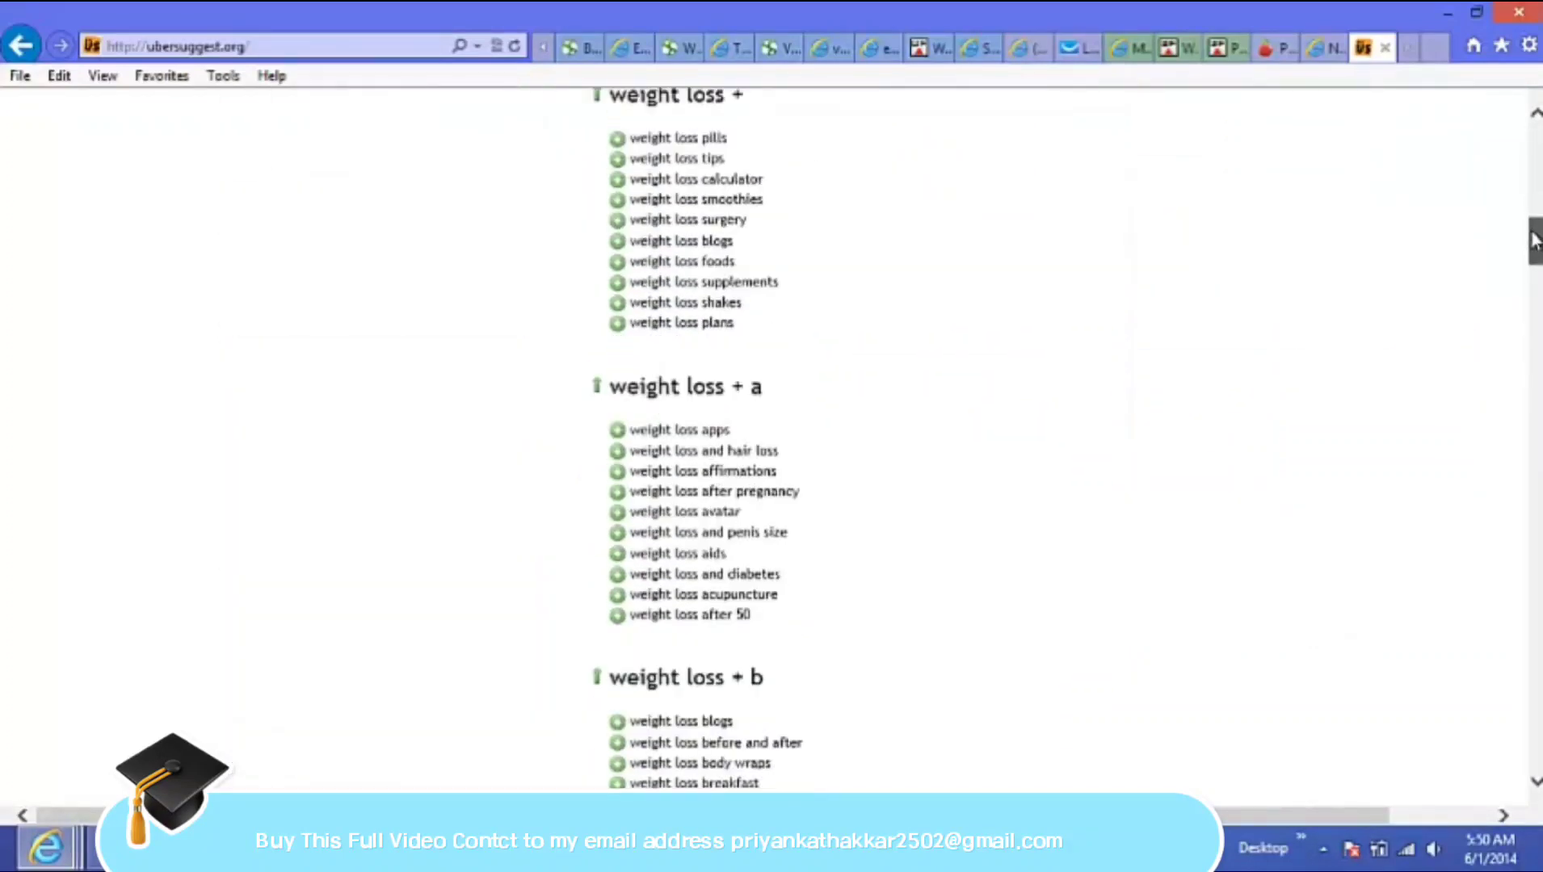
scroll(down, 3)
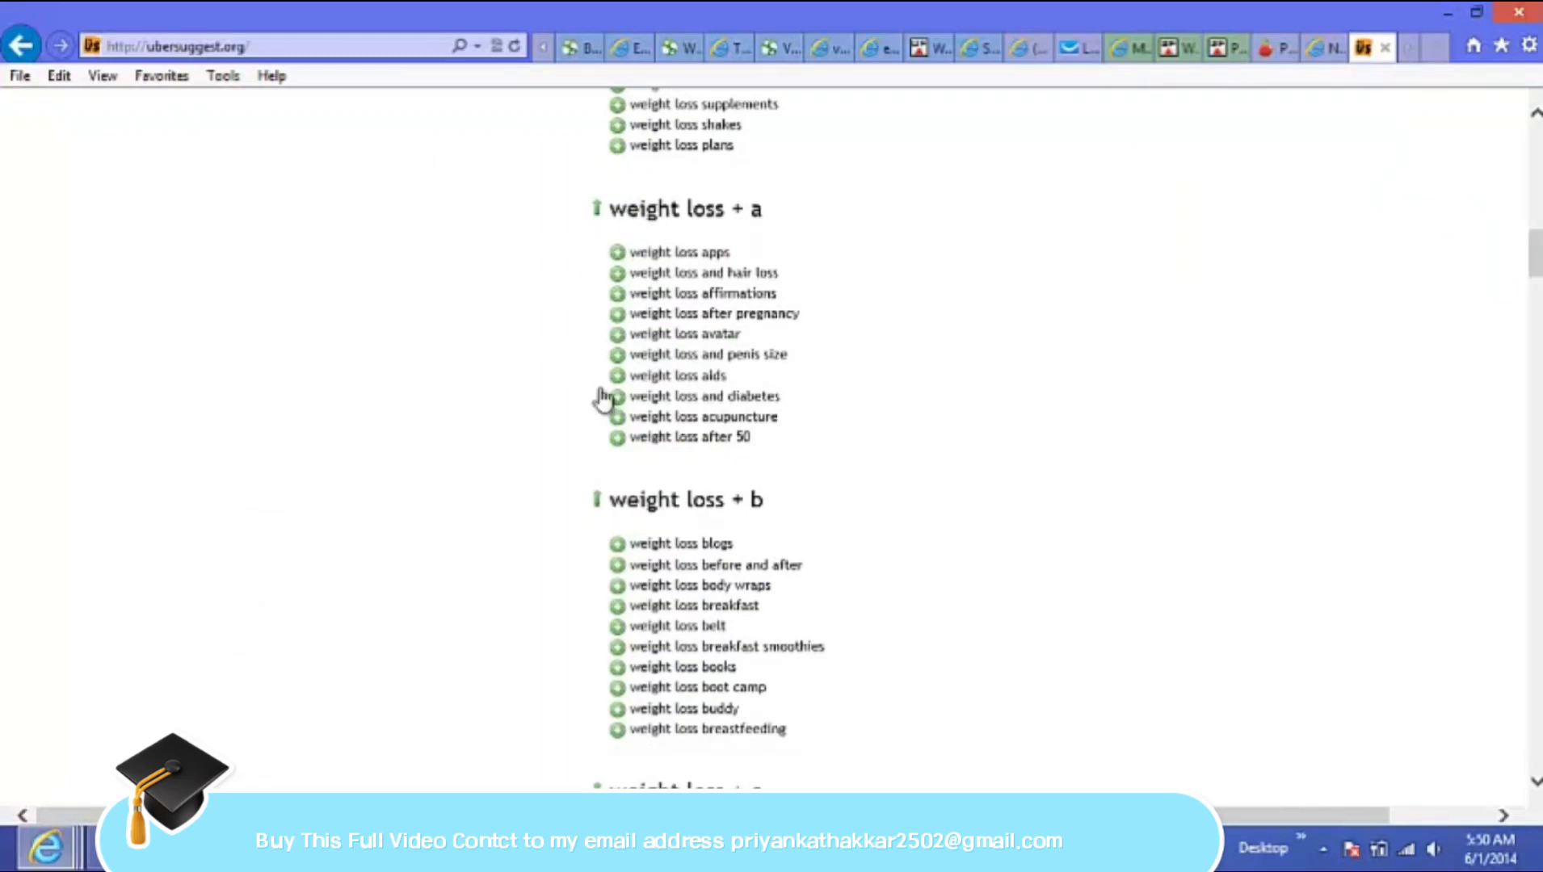
mouse_move(822, 384)
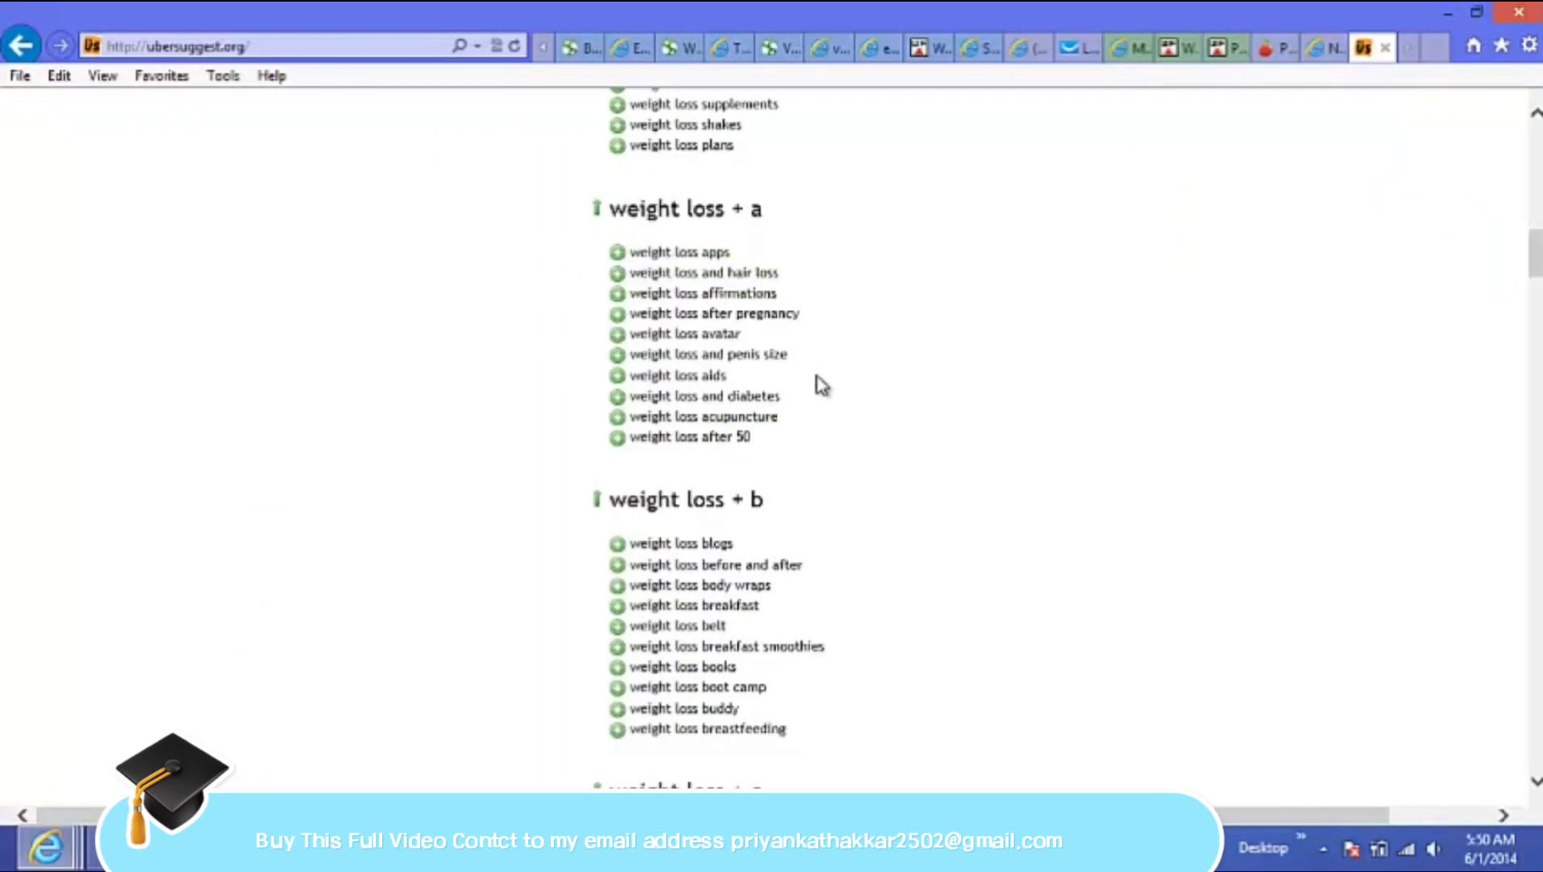
mouse_move(654, 531)
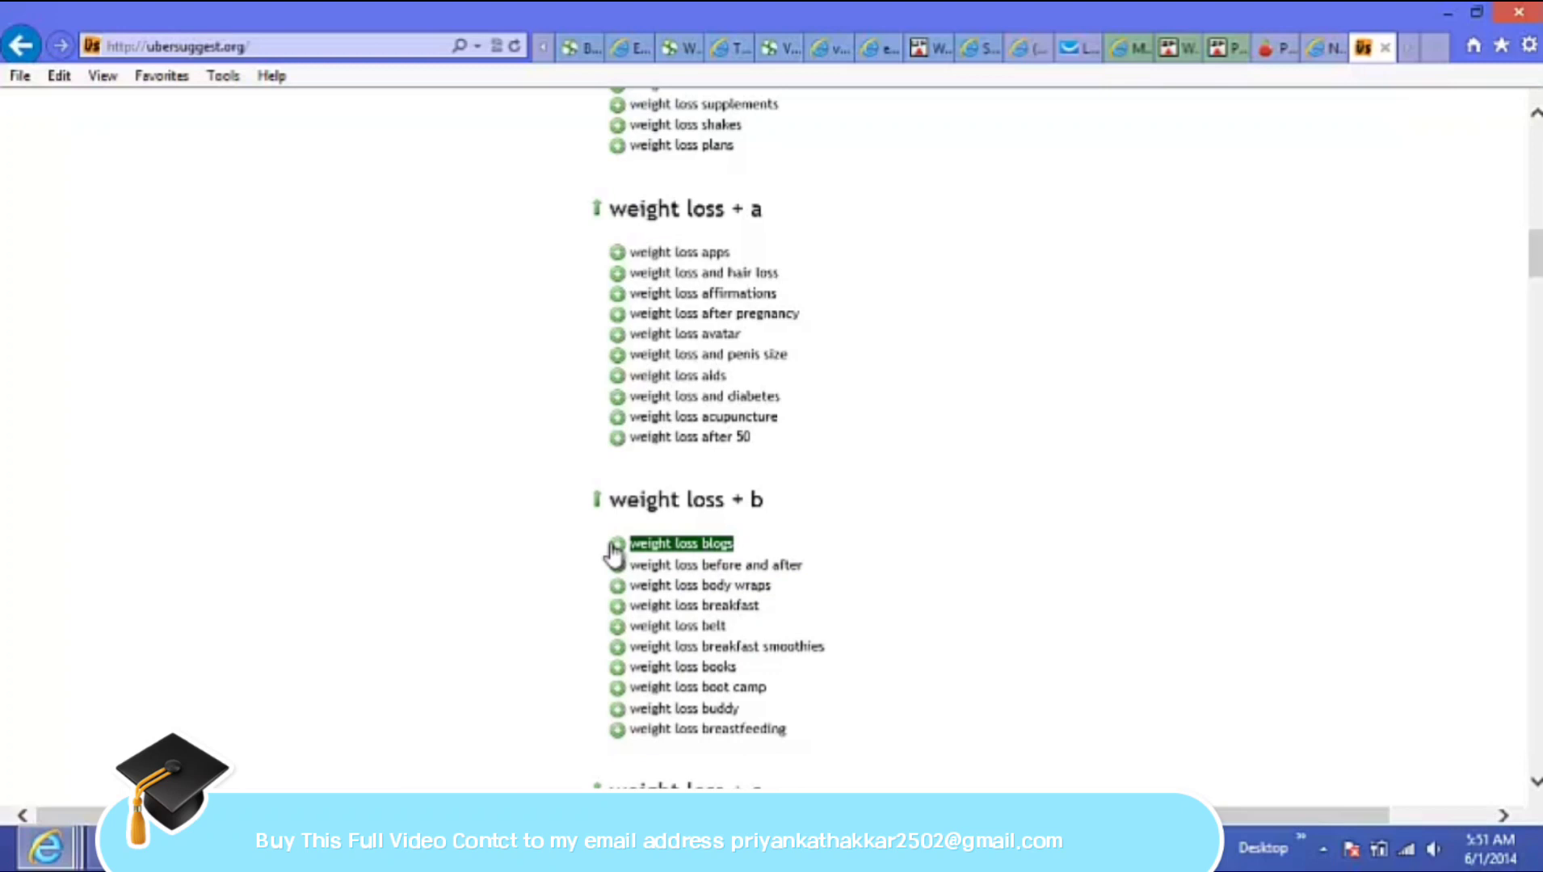
Step: Add weight loss blogs, blogs 2014, boot camp and diet to the keyword basket
click(617, 542)
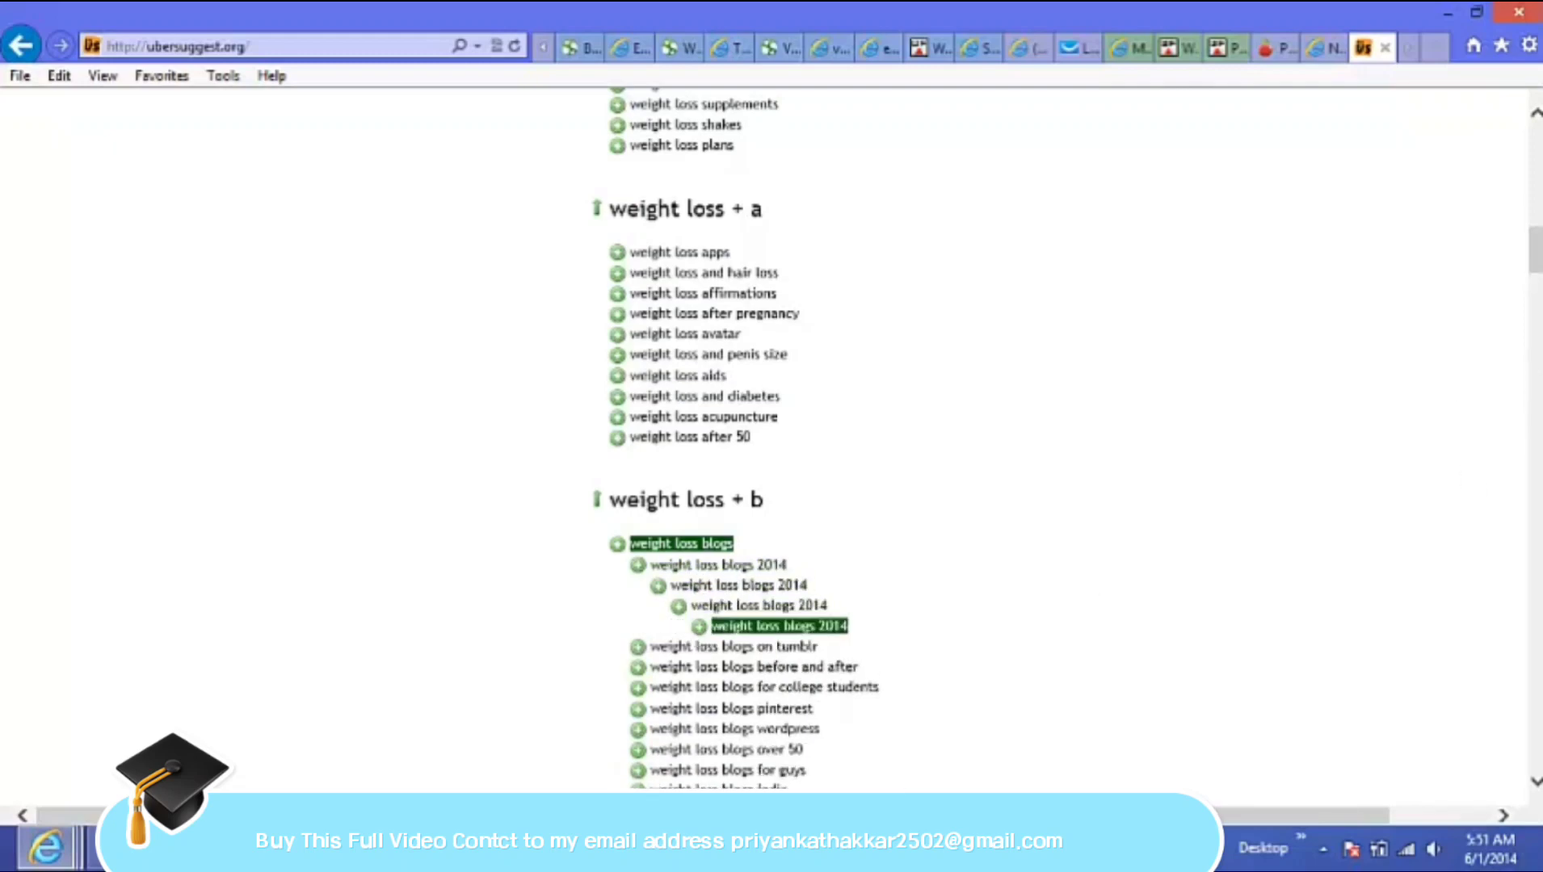
scroll(down, 3)
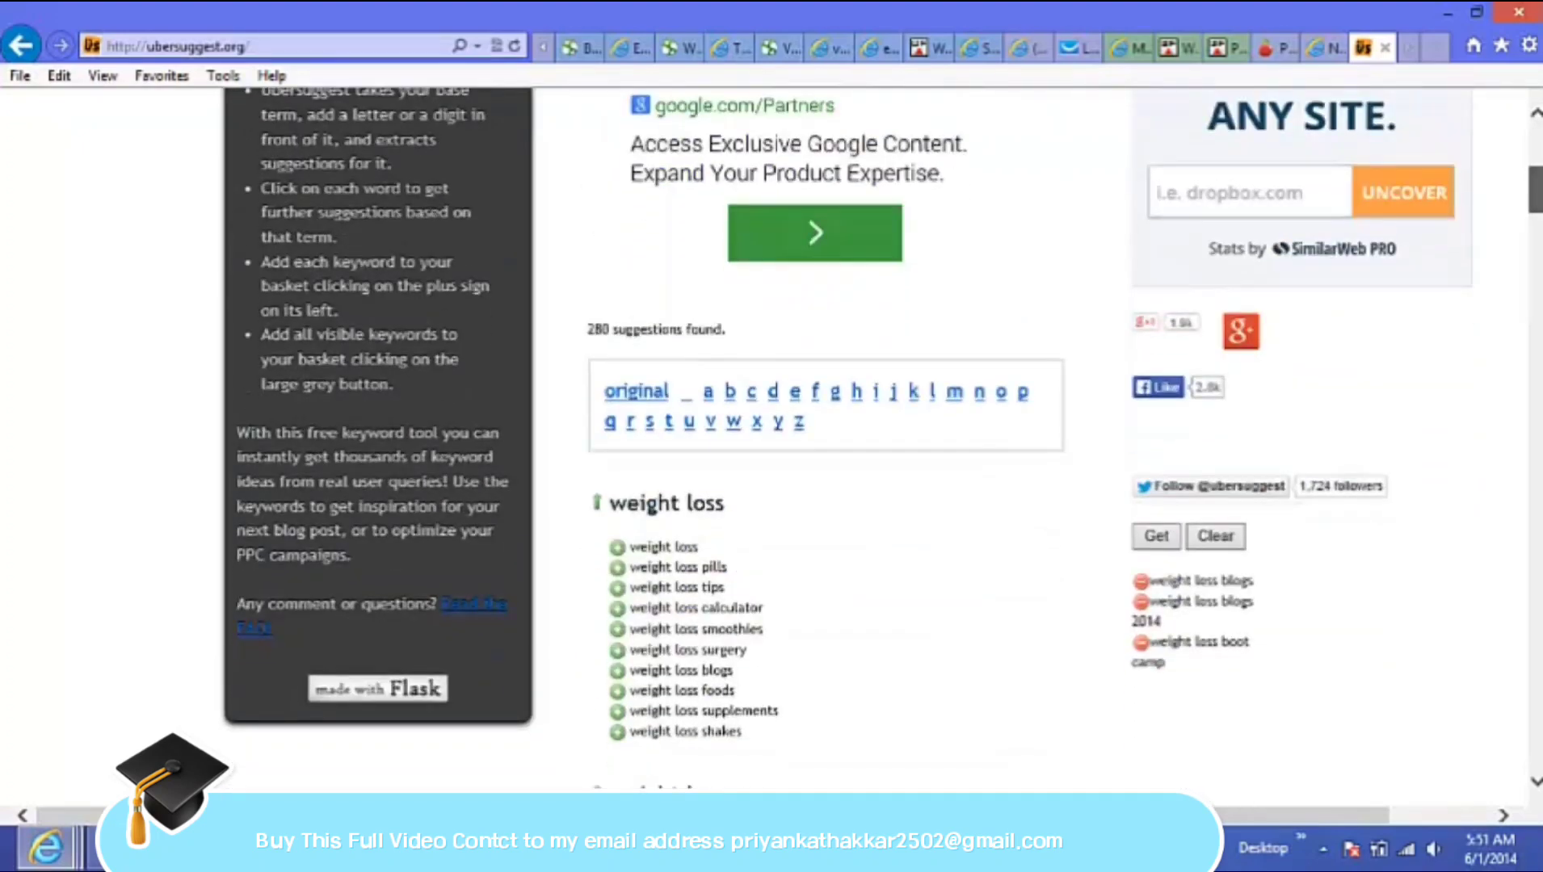
scroll(down, 3)
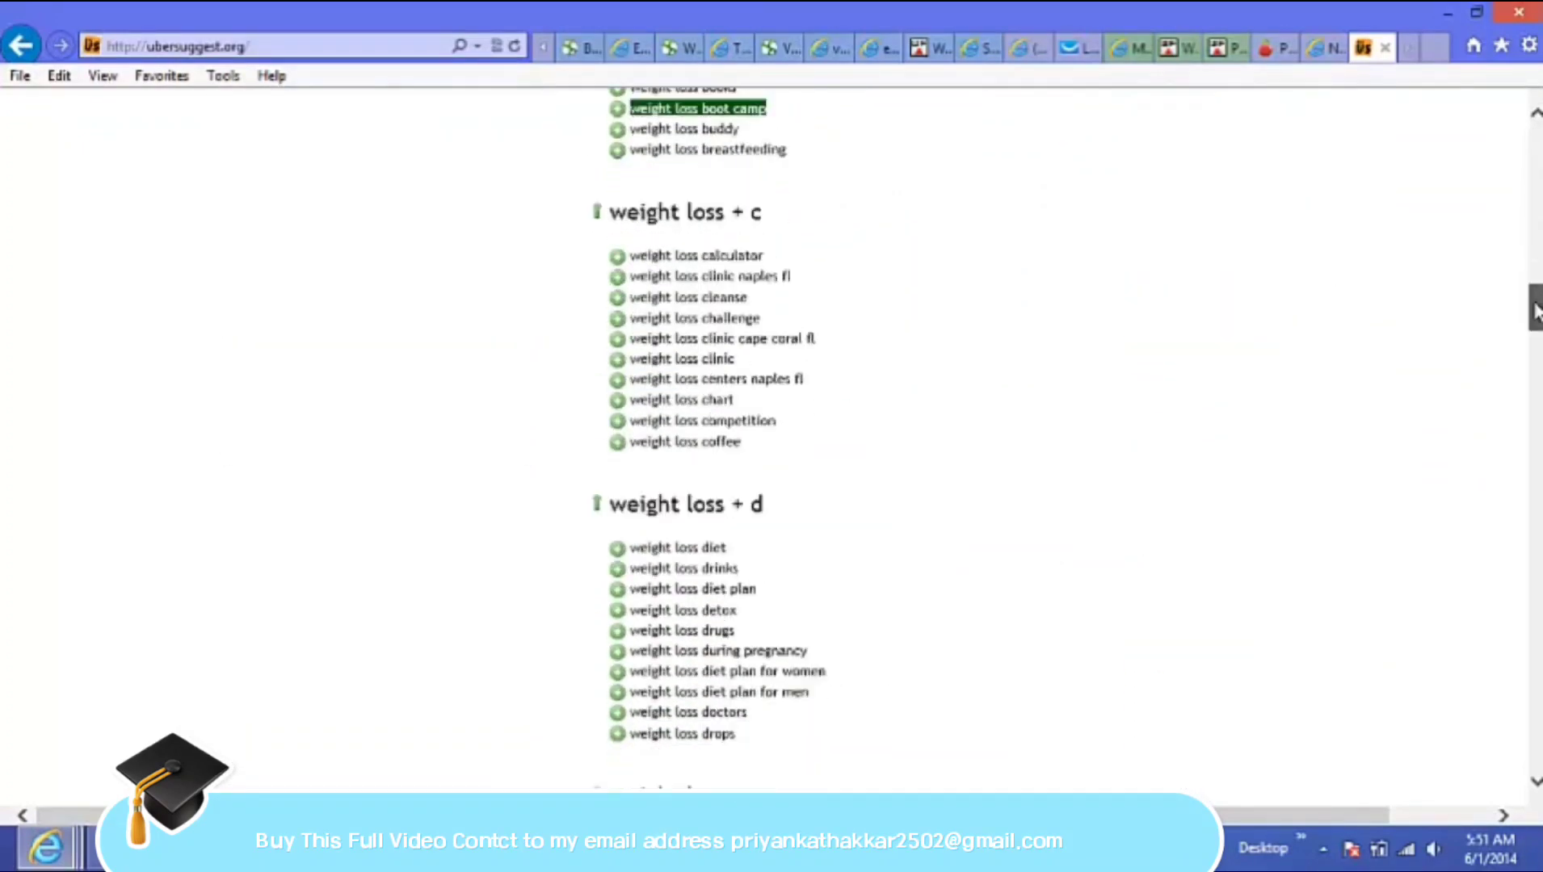
scroll(down, 3)
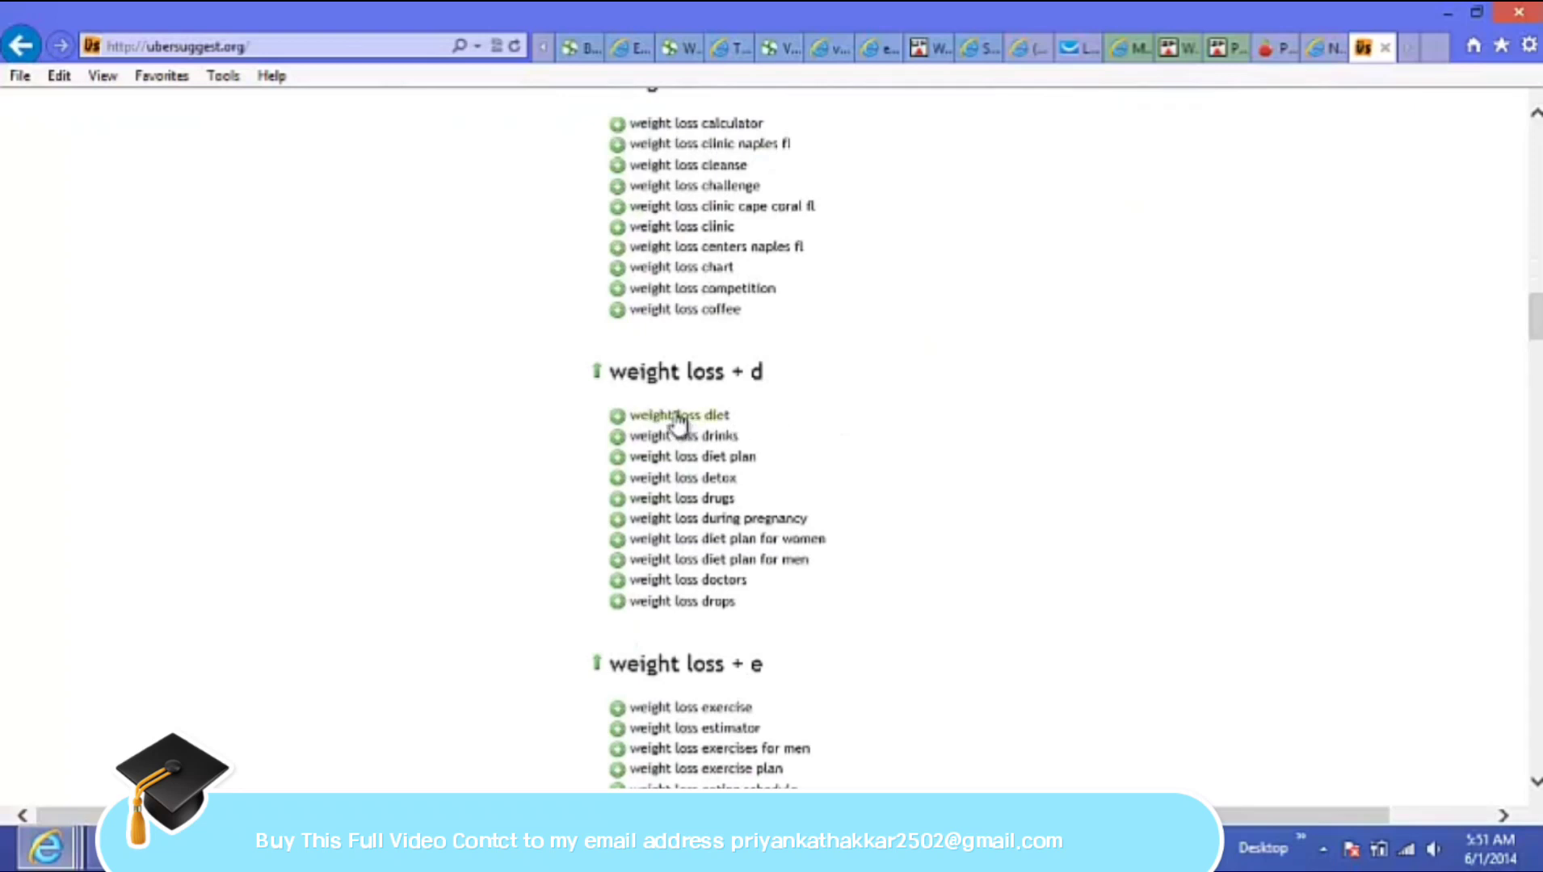
click(617, 416)
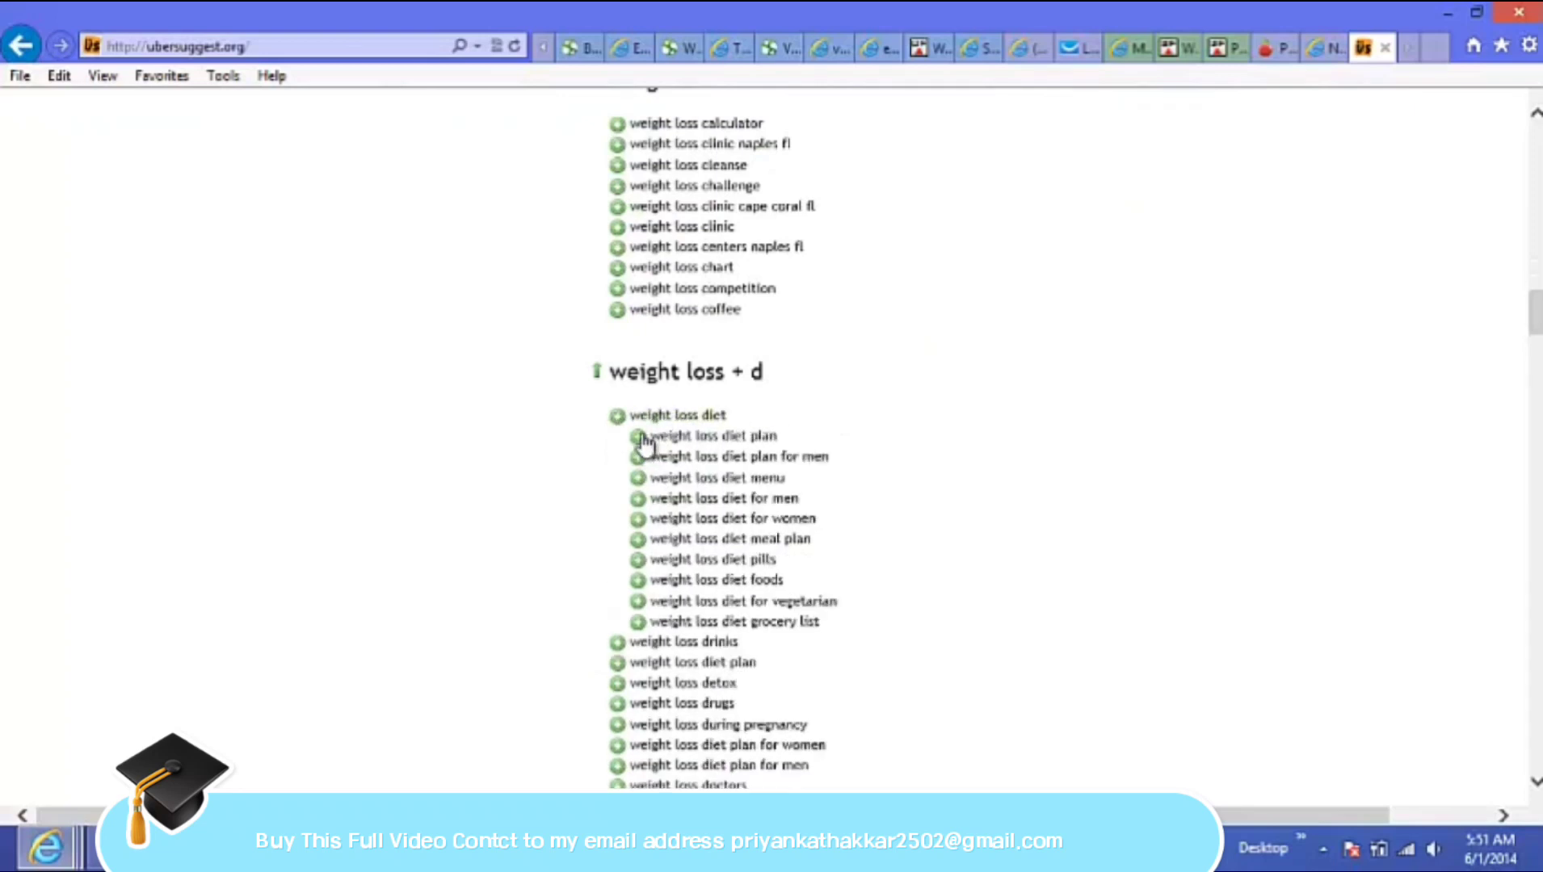
double_click(677, 413)
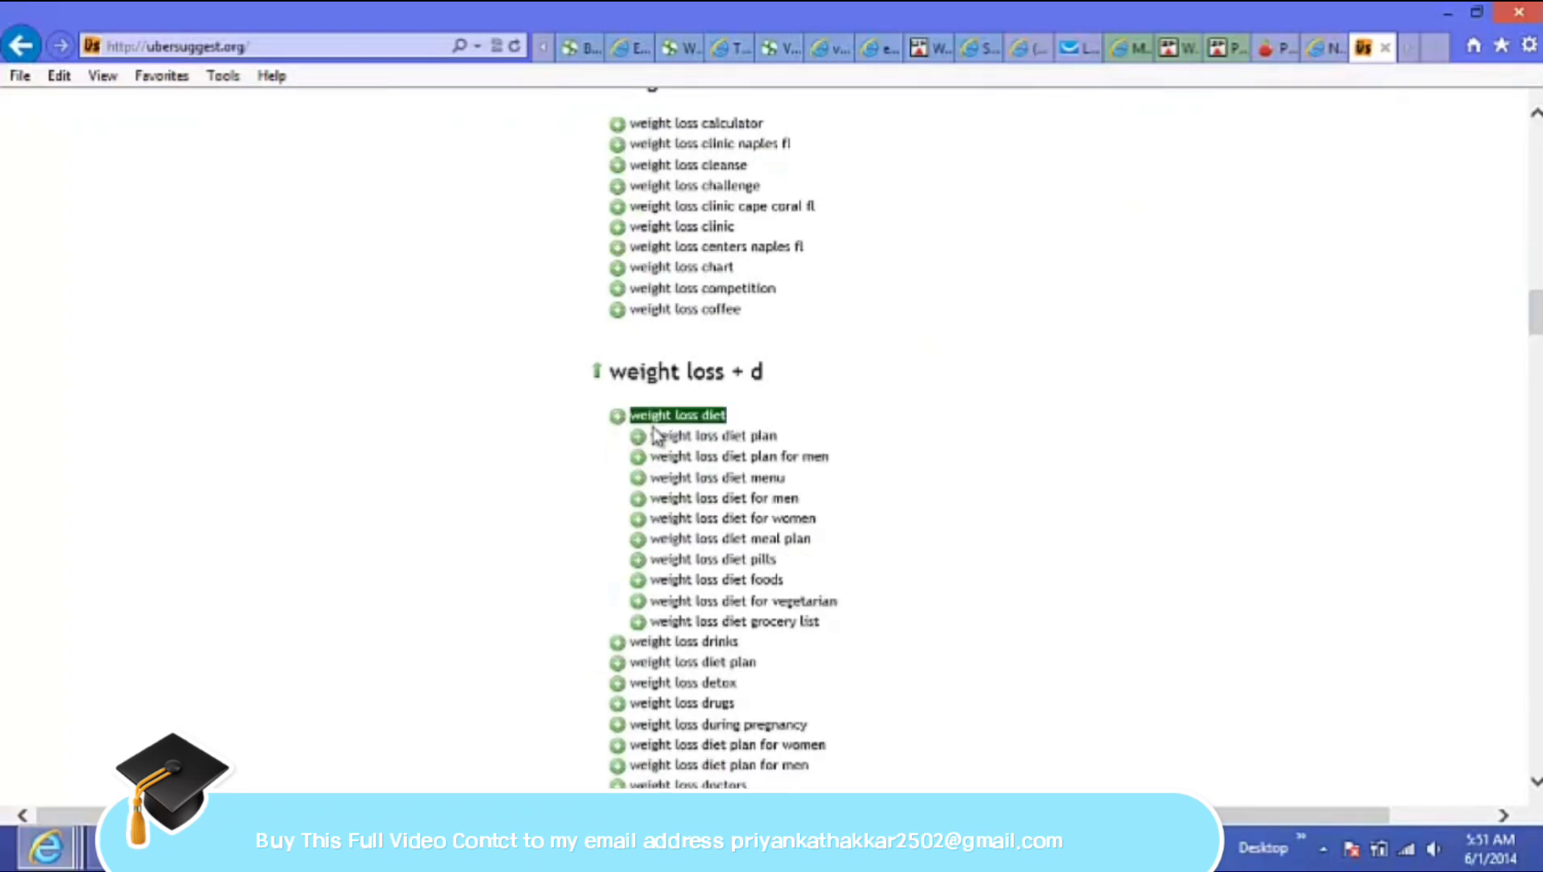
click(617, 416)
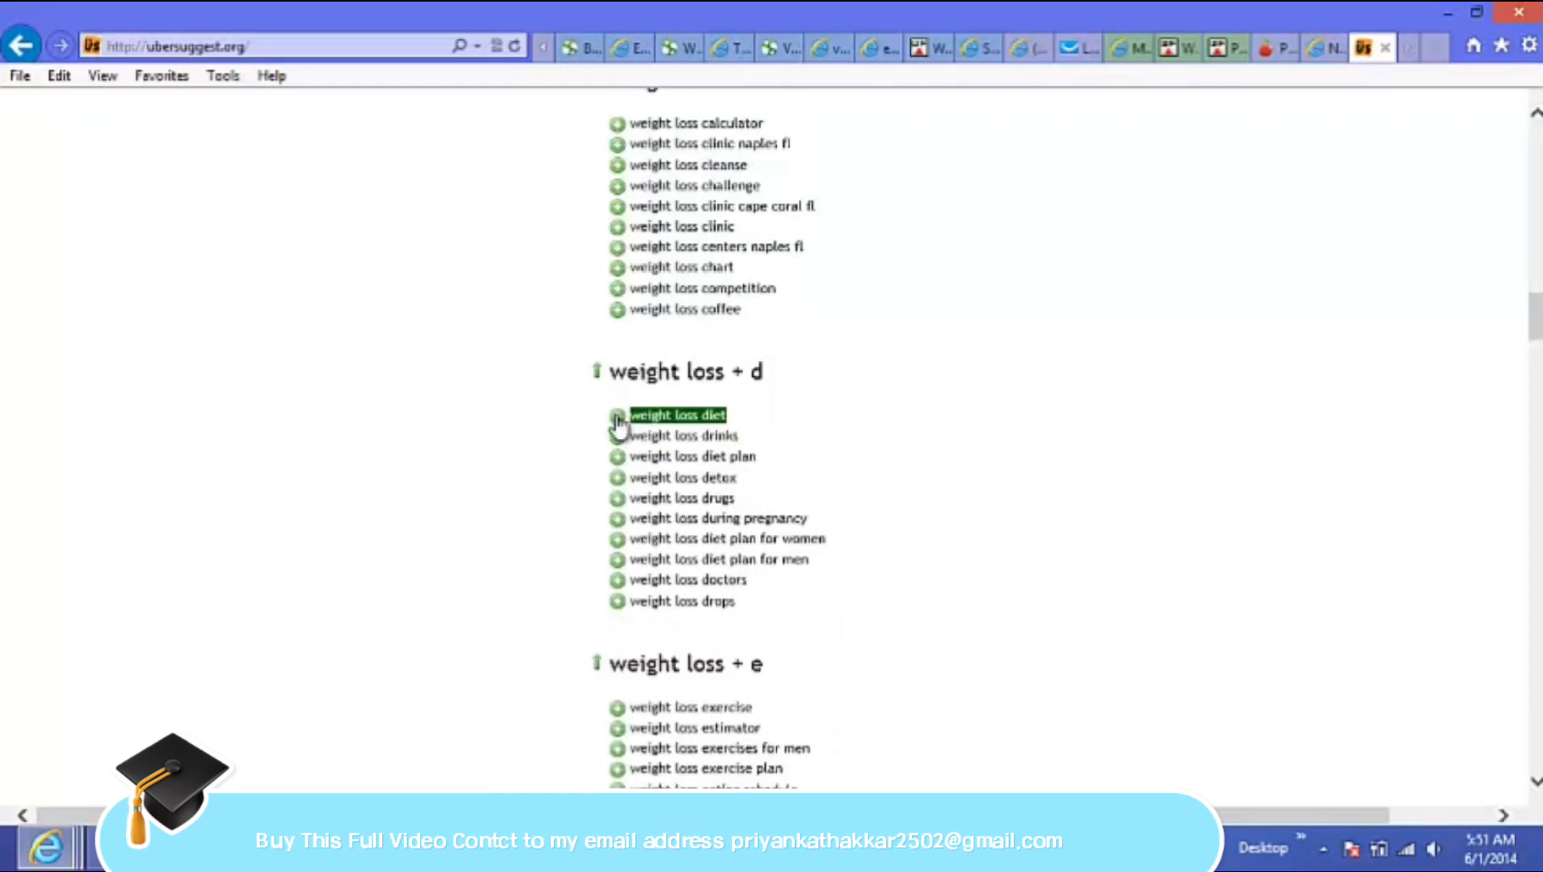
Step: Use Get to show the four basket keywords in the Copy & Paste dialog
scroll(up, 3)
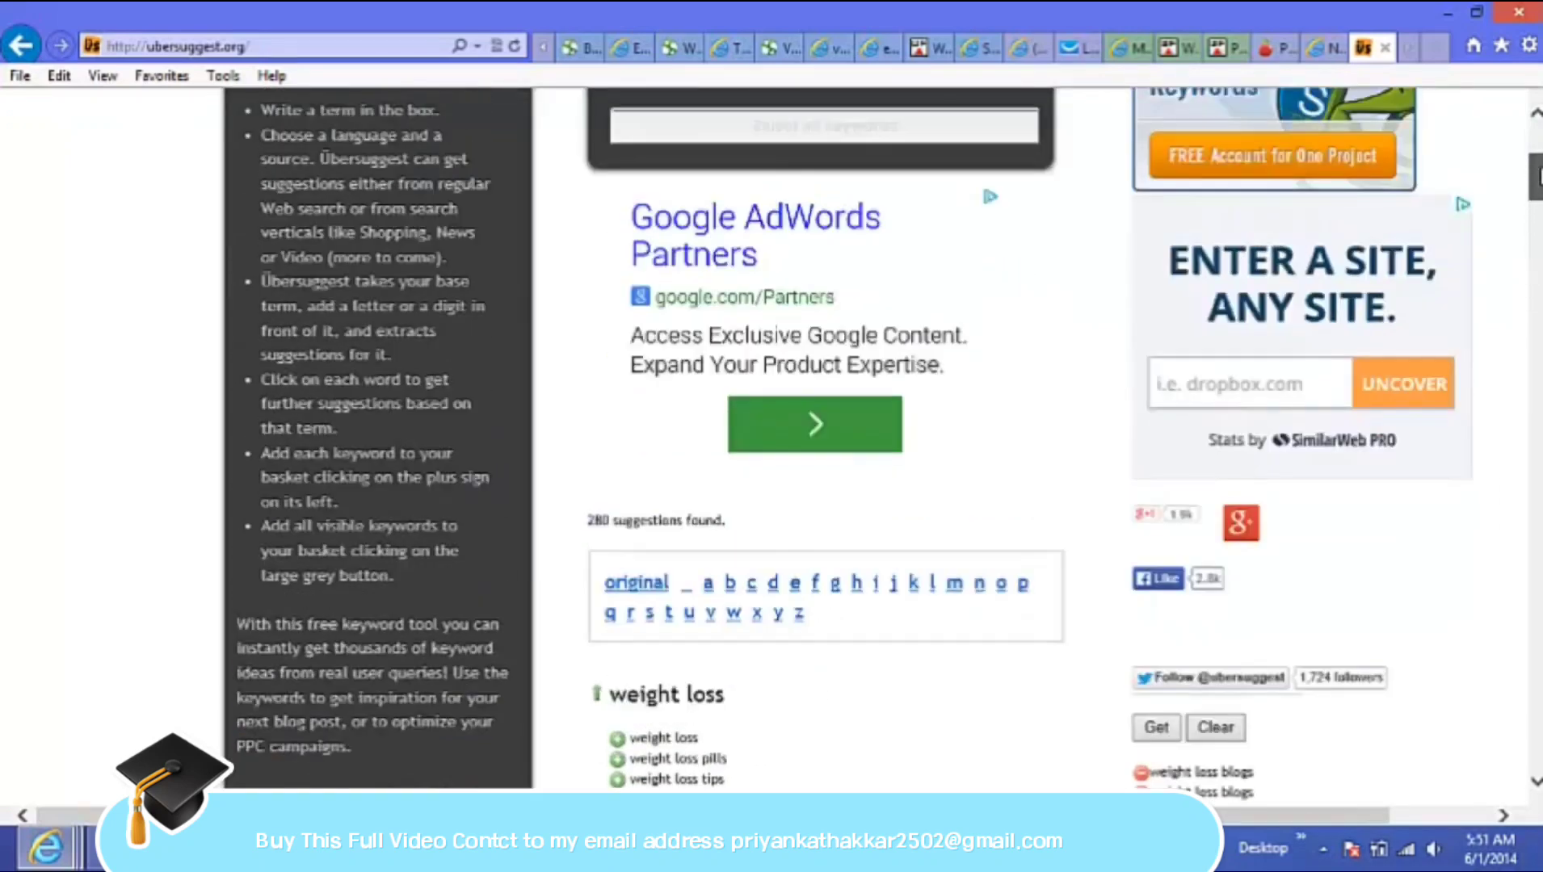
scroll(down, 3)
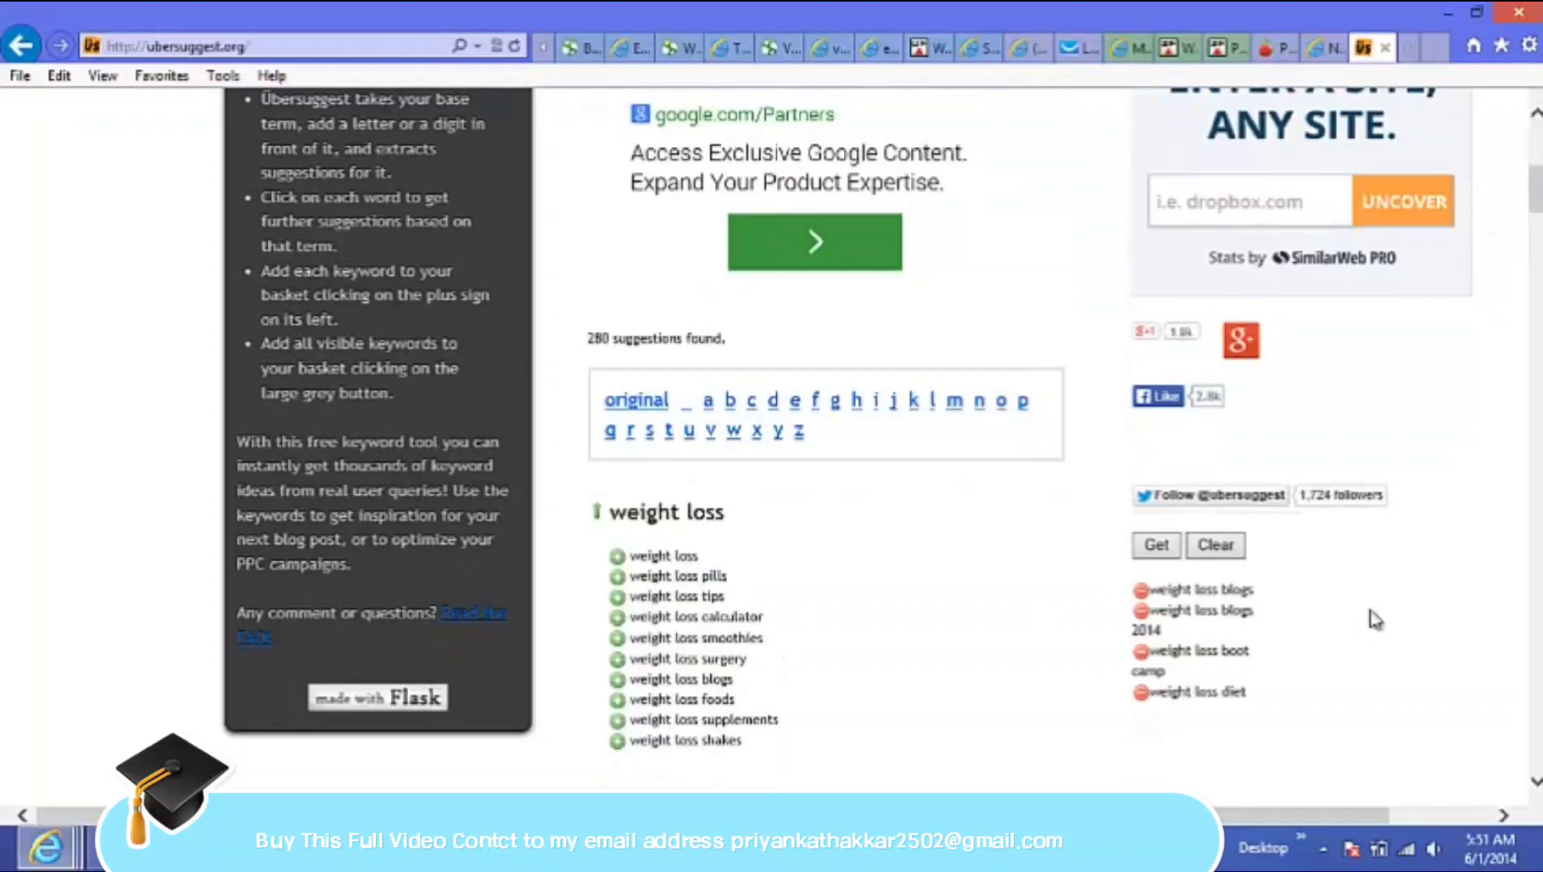
scroll(down, 3)
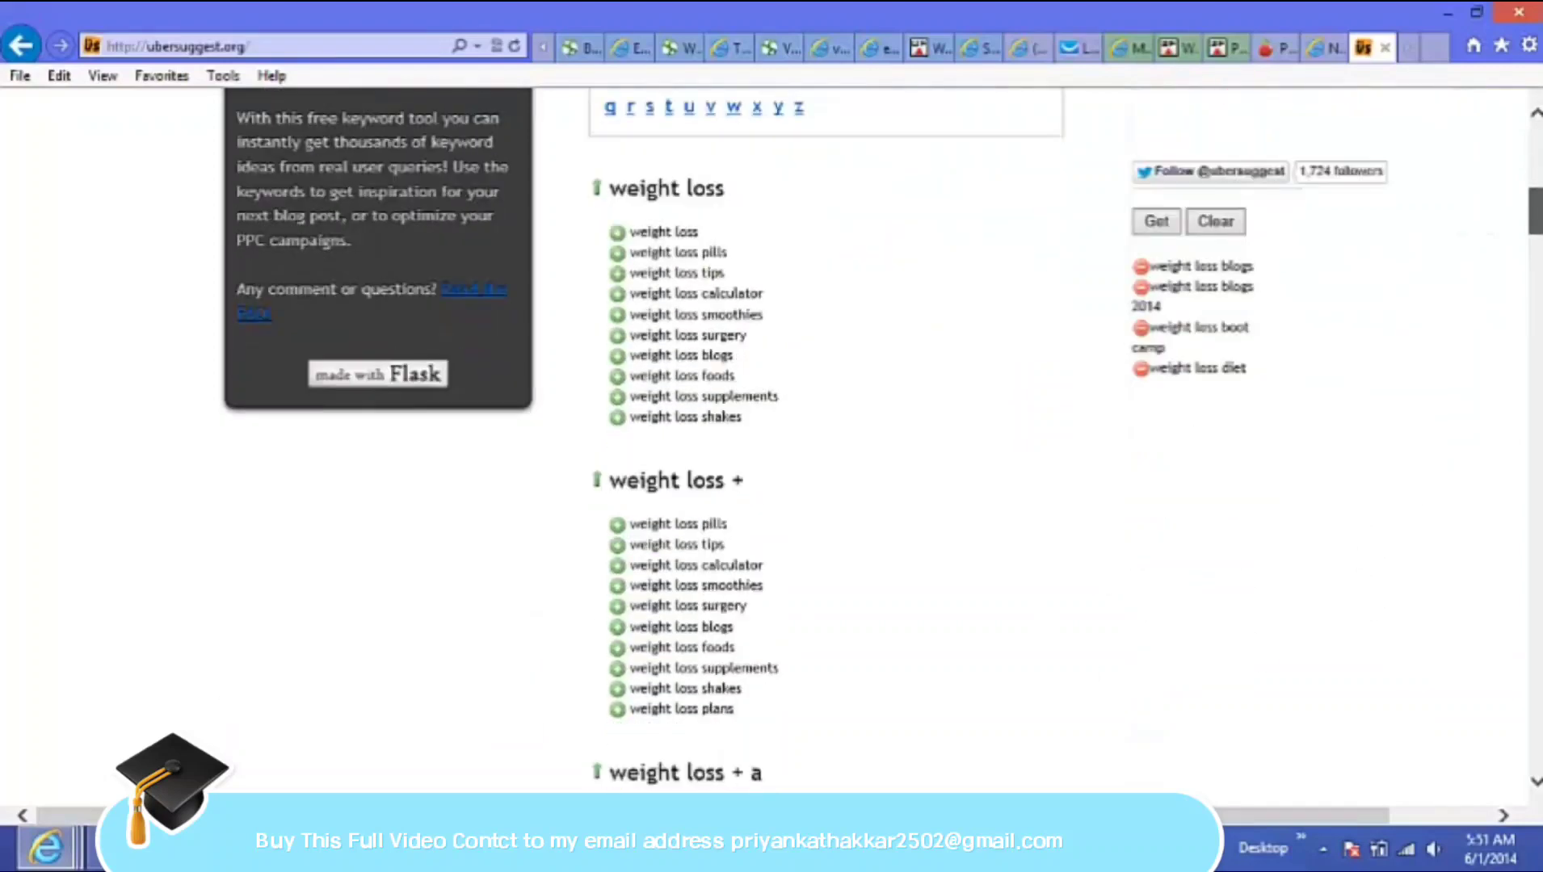
mouse_move(928, 352)
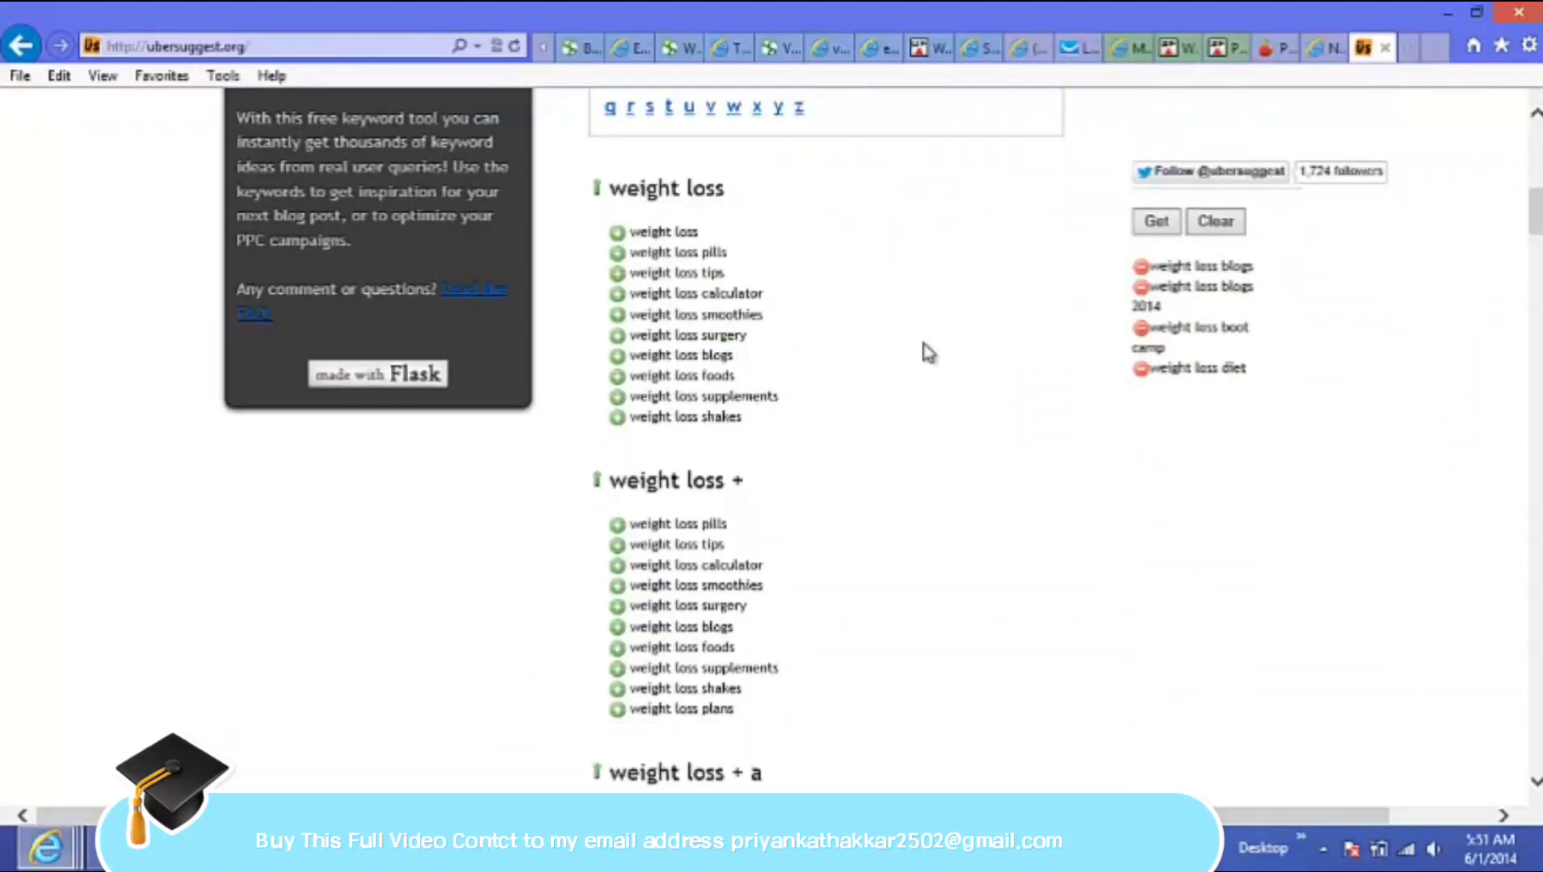
scroll(up, 3)
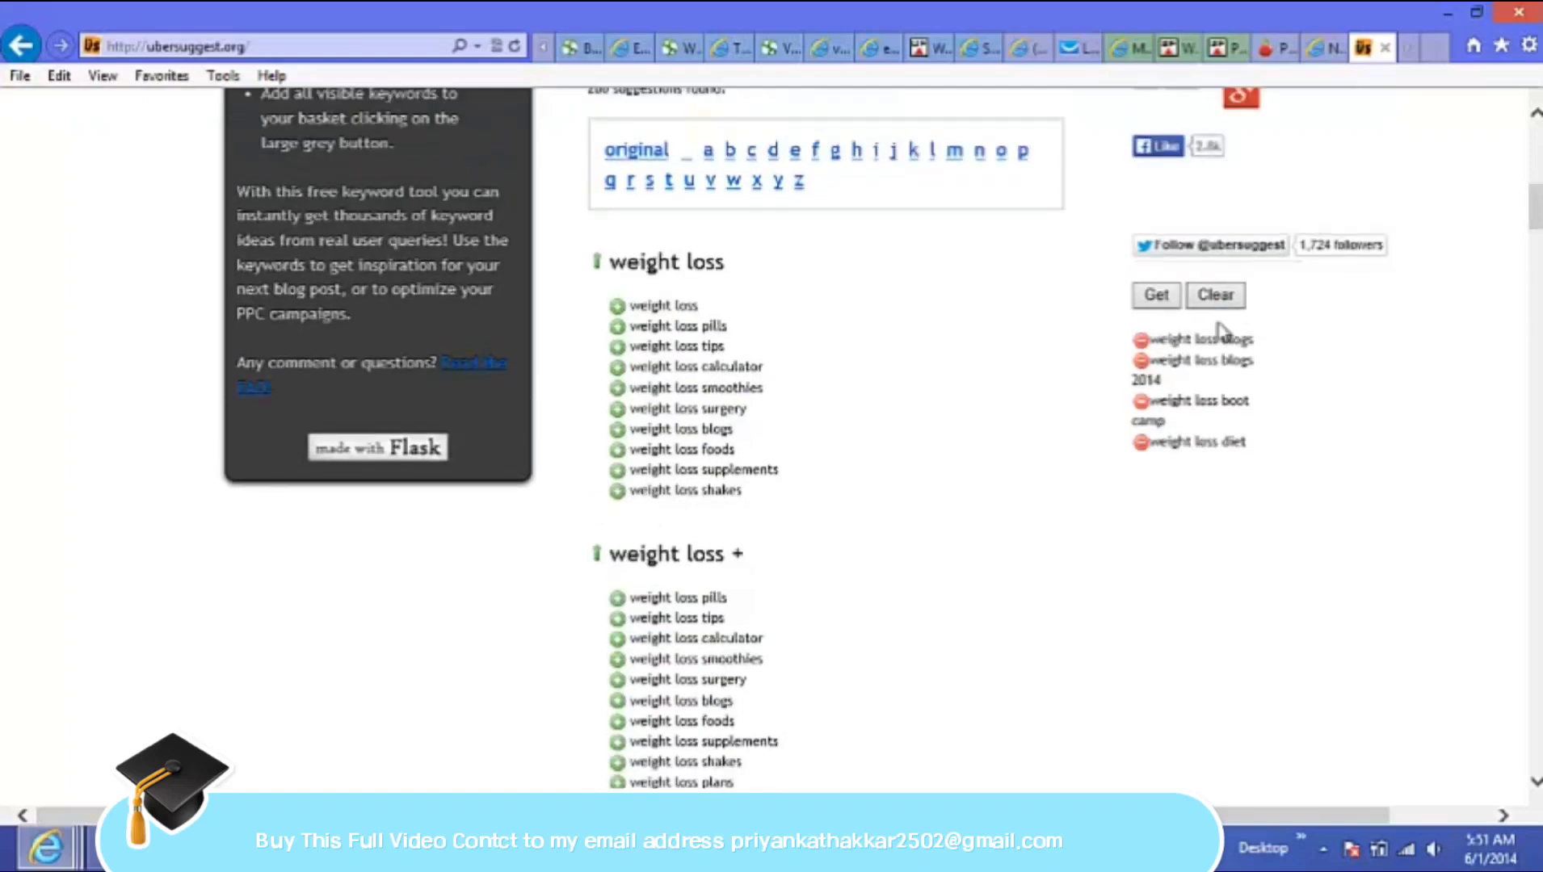
click(1157, 296)
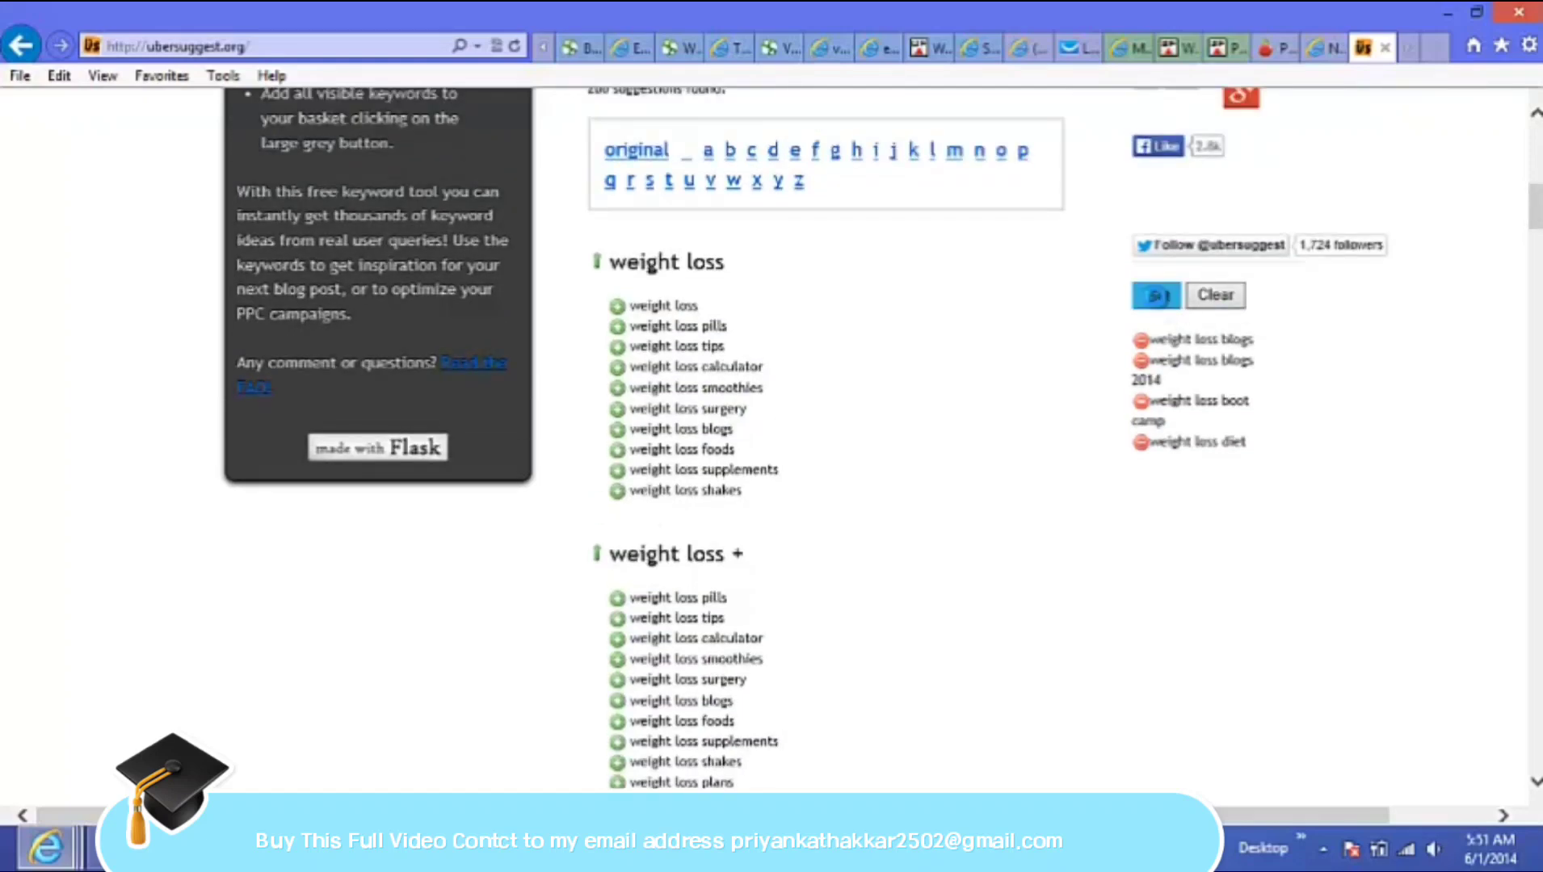
click(1157, 296)
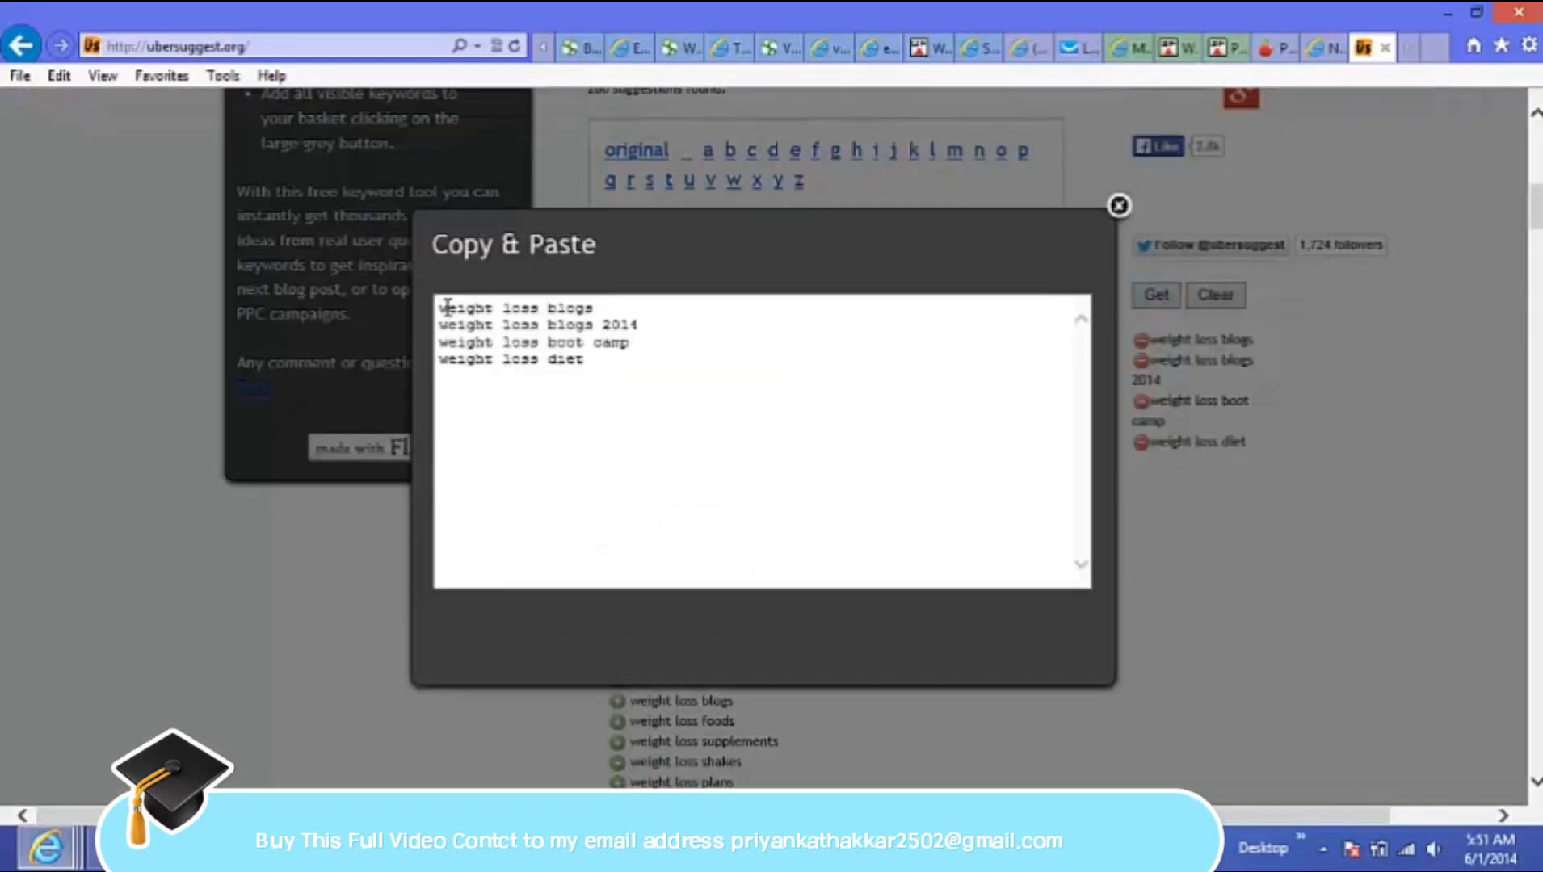